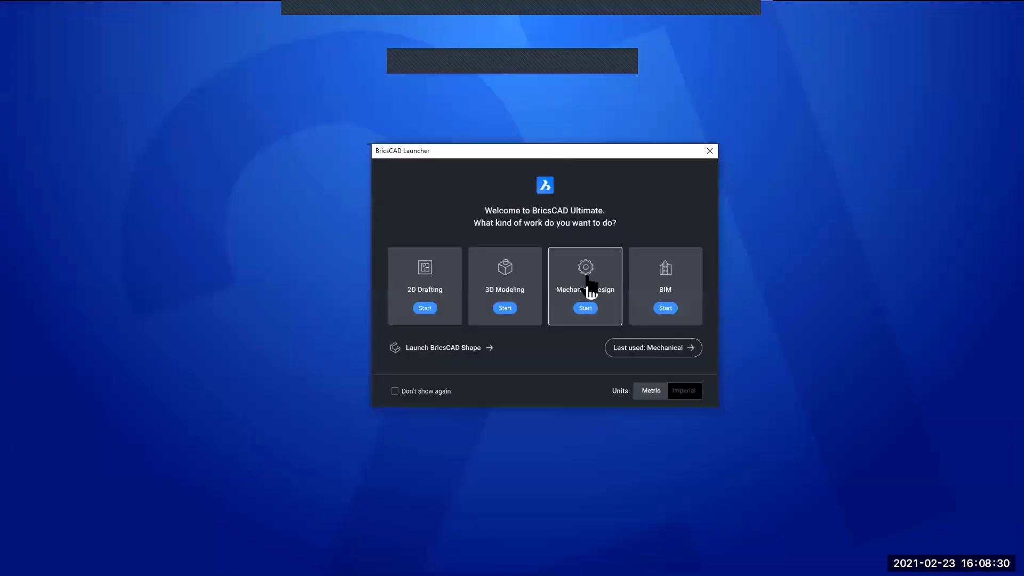
pyautogui.moveTo(664, 274)
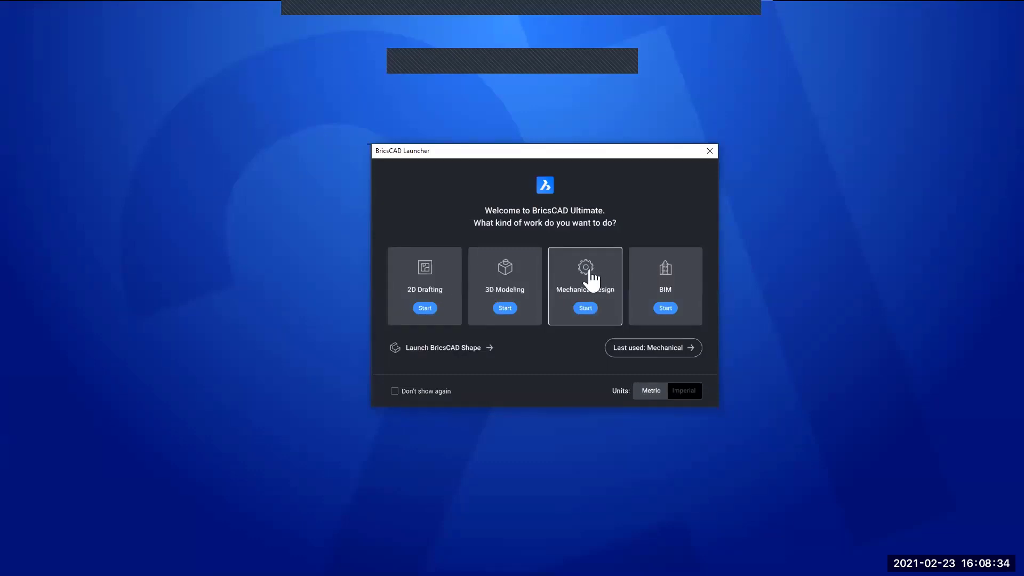
pyautogui.moveTo(590, 160)
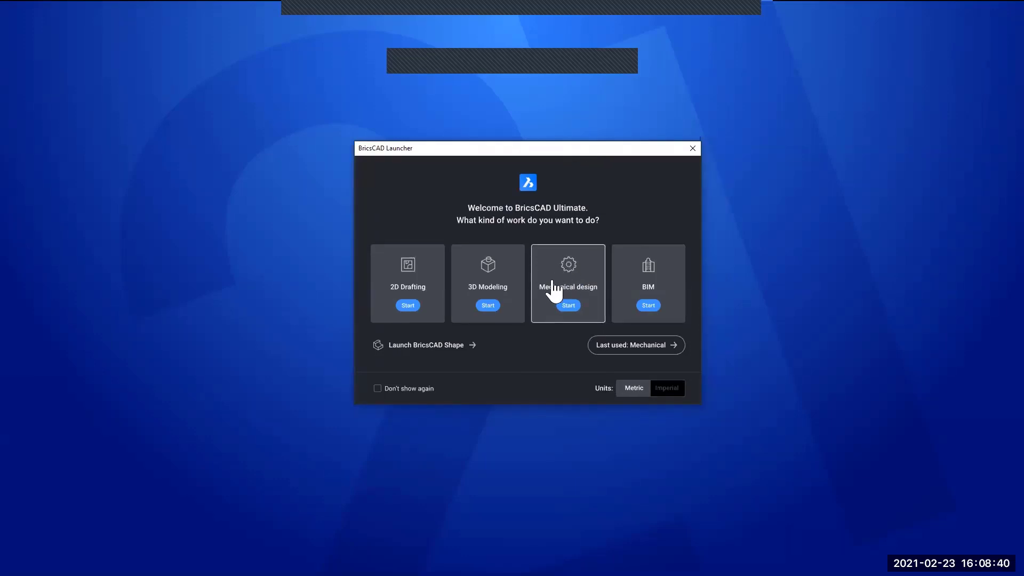
# Step: Start a Mechanical design session from the BricsCAD Launcher
pyautogui.click(566, 304)
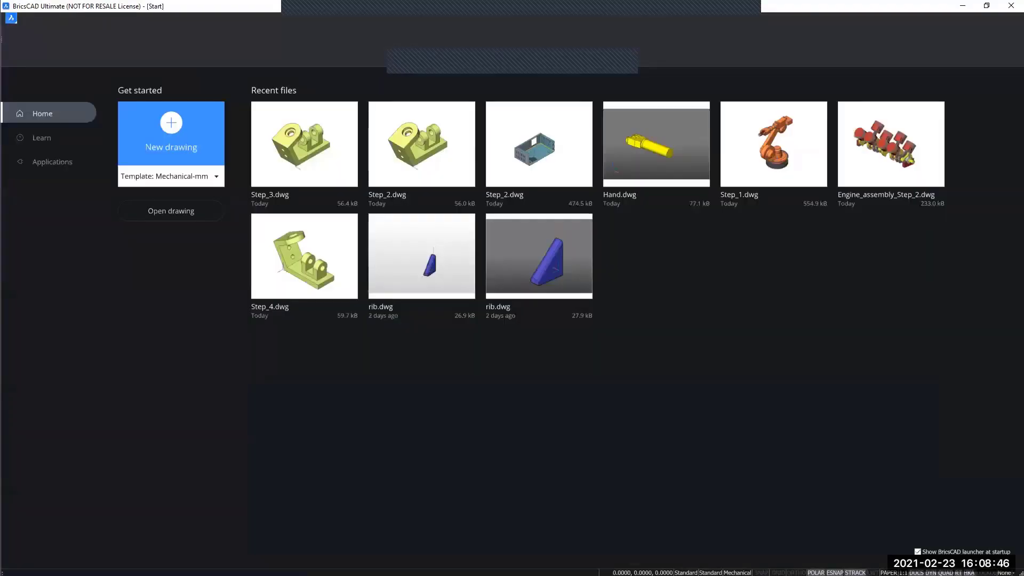
pyautogui.moveTo(689, 317)
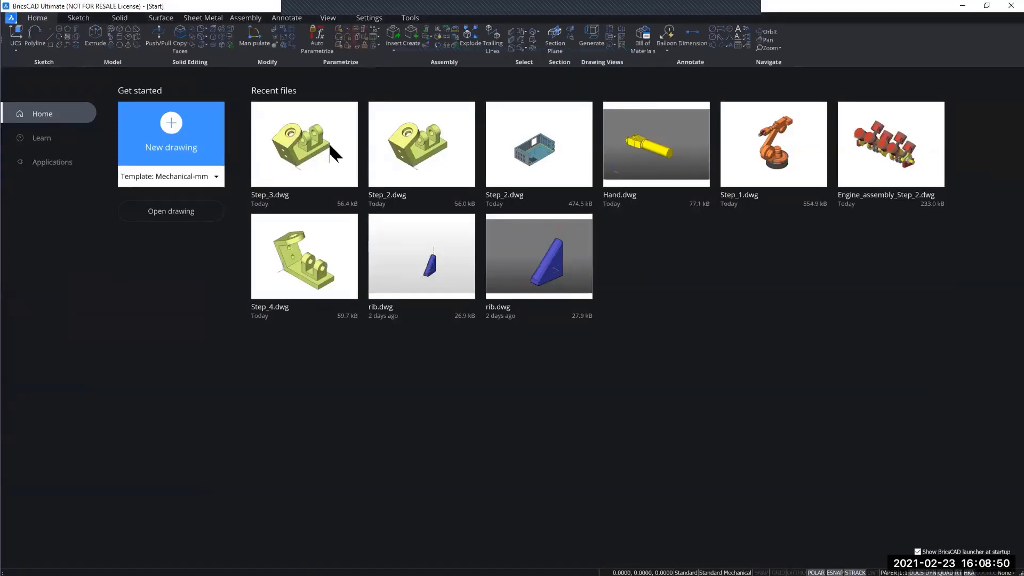
pyautogui.moveTo(163, 262)
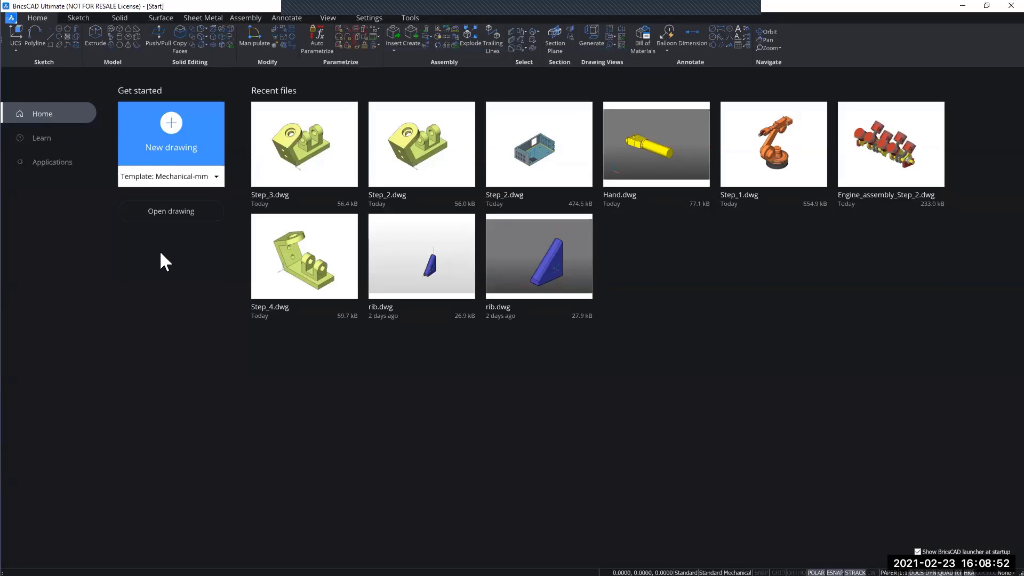
pyautogui.moveTo(170, 252)
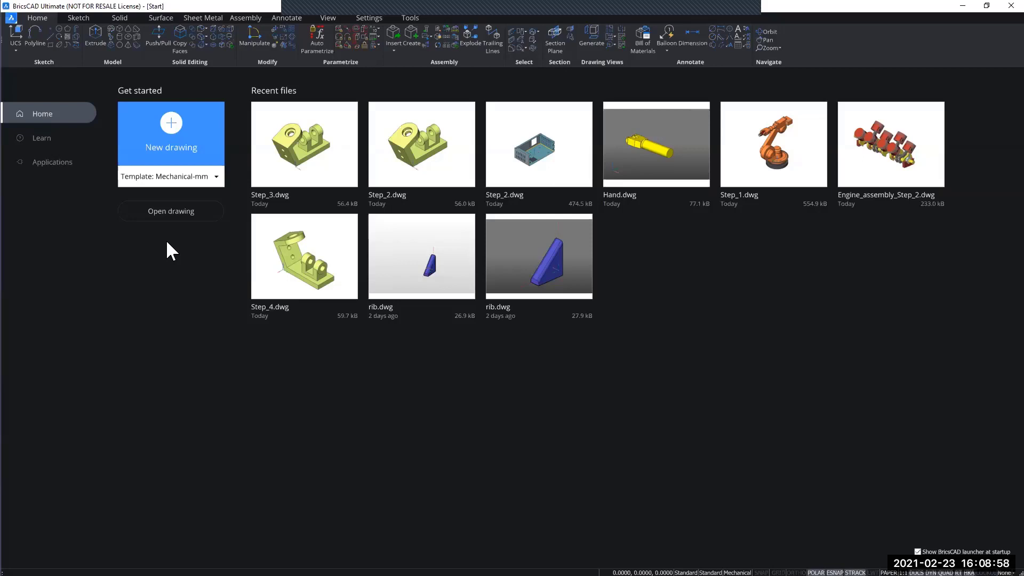
pyautogui.moveTo(674, 420)
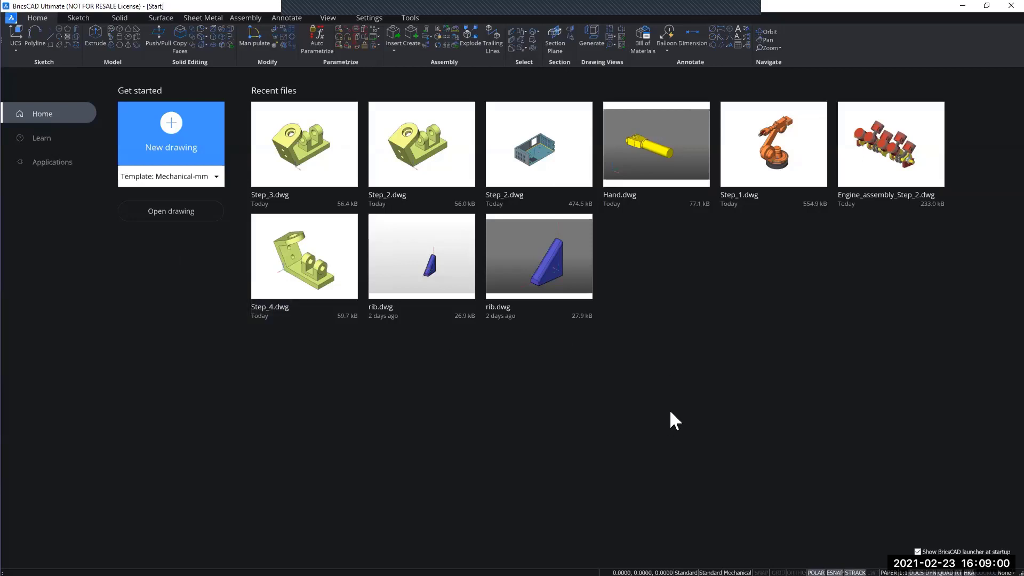
pyautogui.moveTo(749, 540)
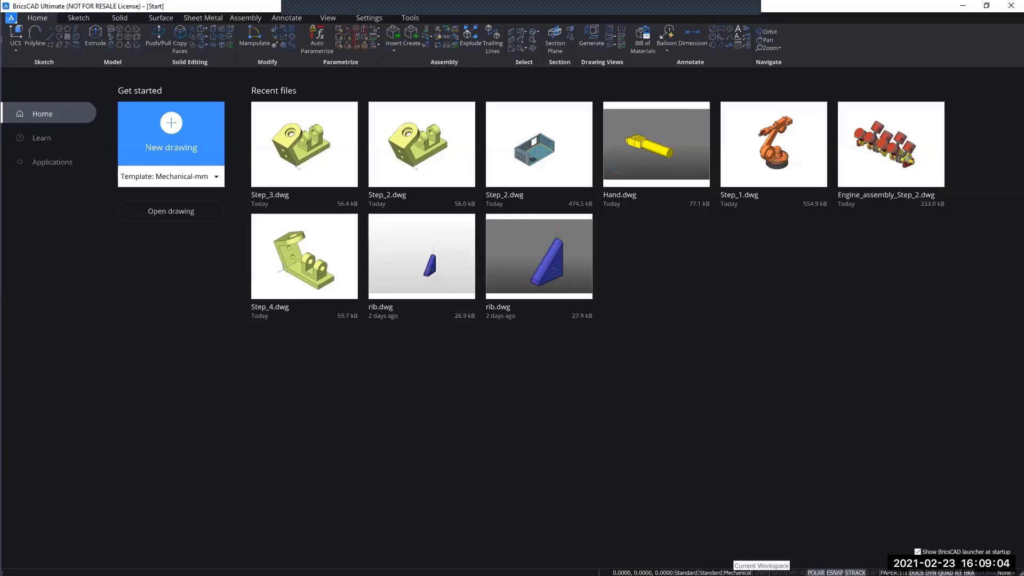
pyautogui.moveTo(751, 499)
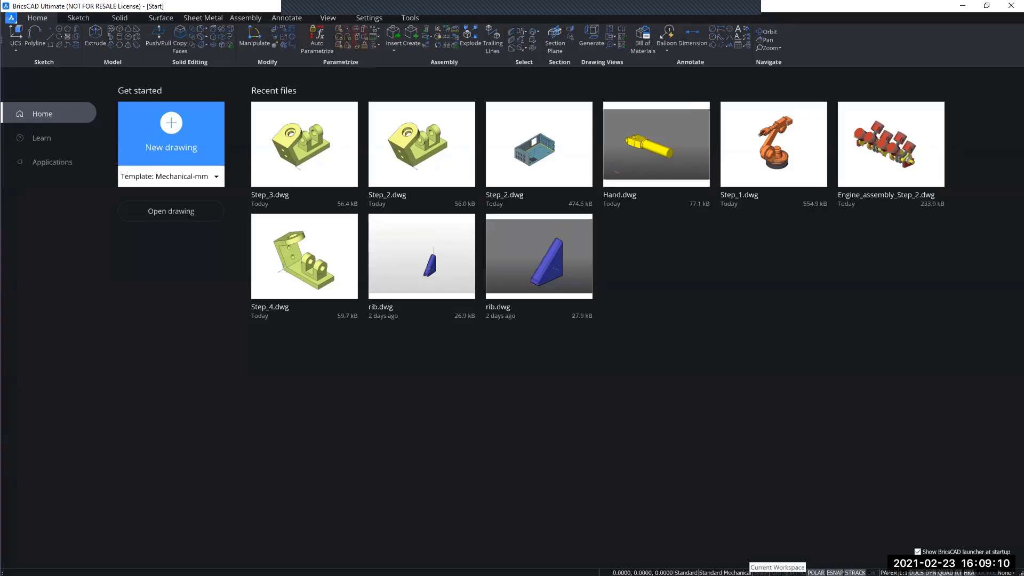
pyautogui.click(777, 566)
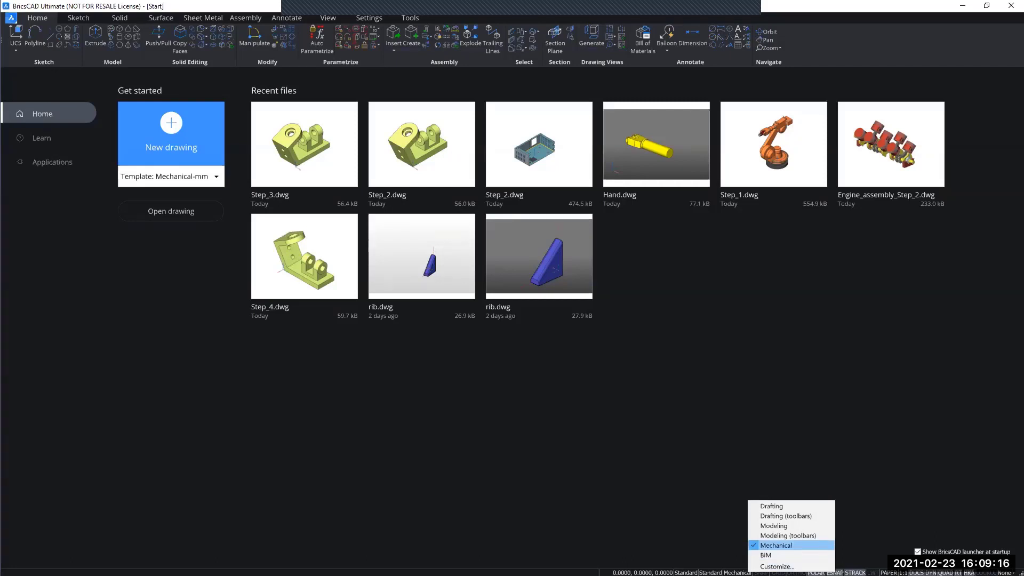
pyautogui.moveTo(792, 526)
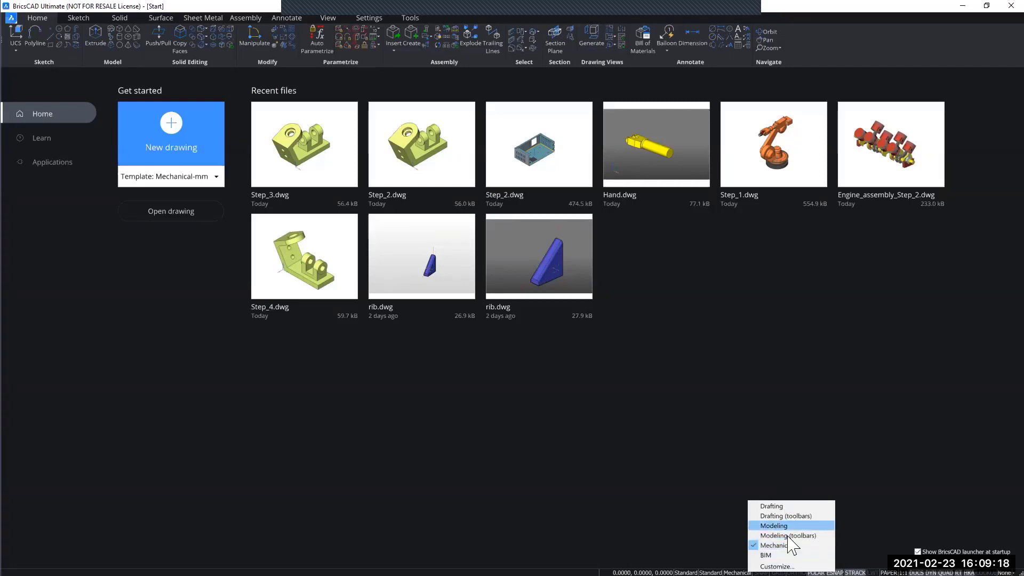
pyautogui.moveTo(771, 505)
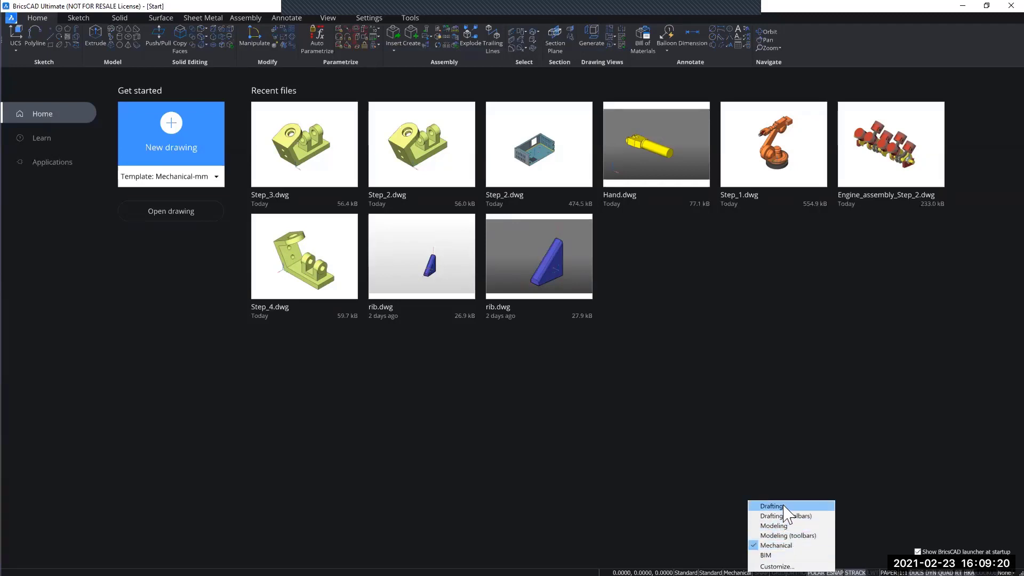
pyautogui.moveTo(769, 476)
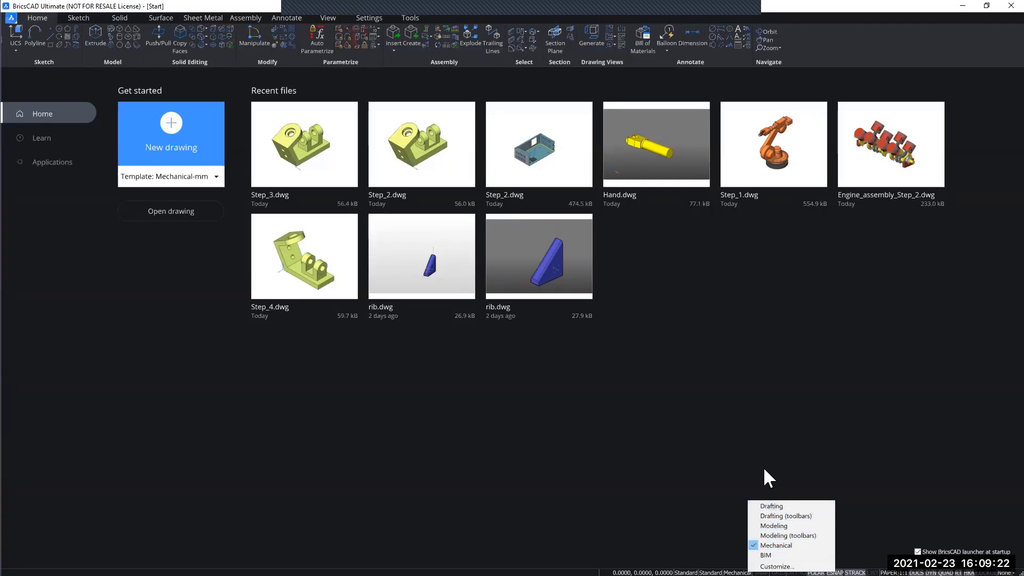
pyautogui.click(767, 478)
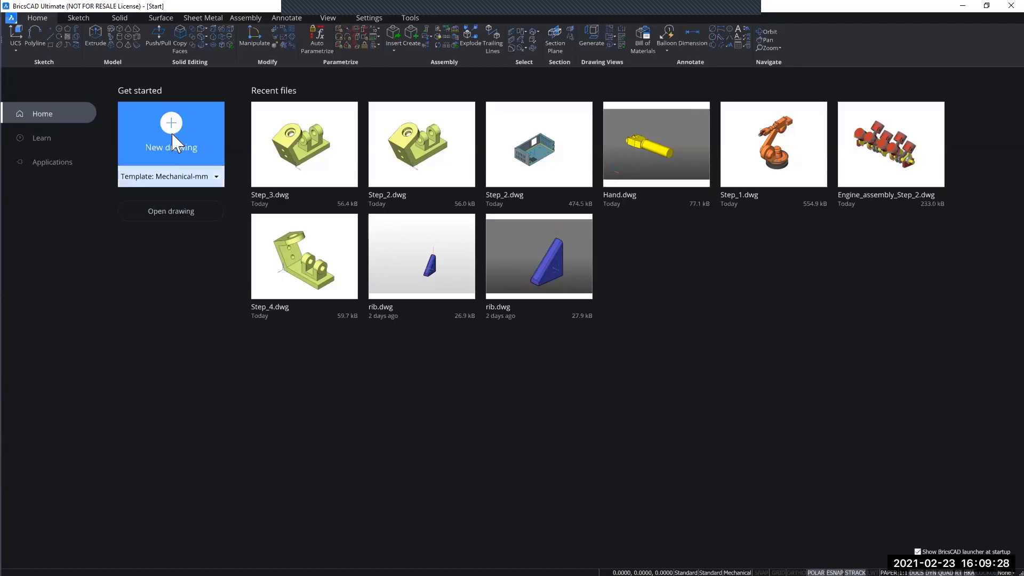
pyautogui.moveTo(166, 144)
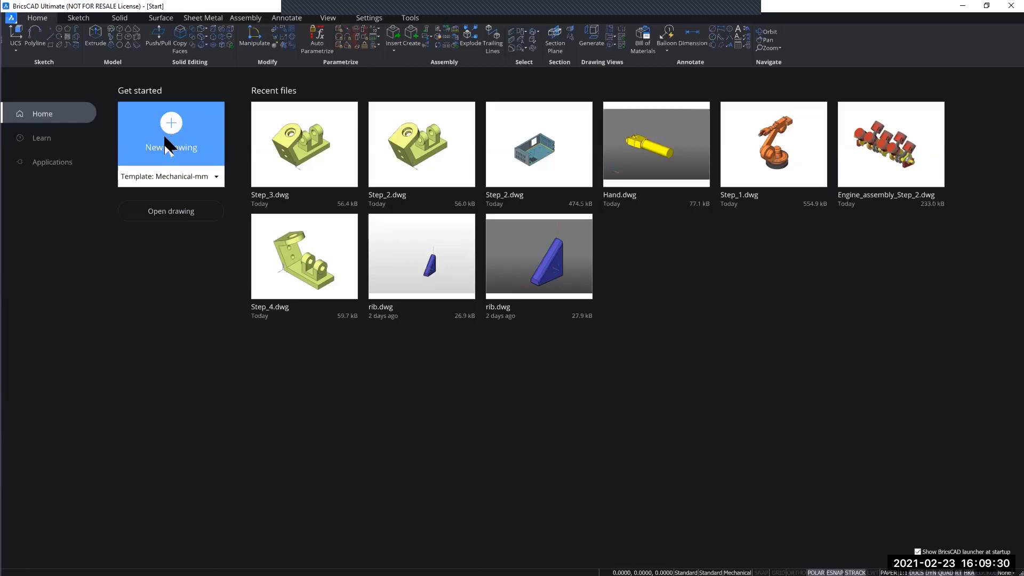
pyautogui.moveTo(182, 124)
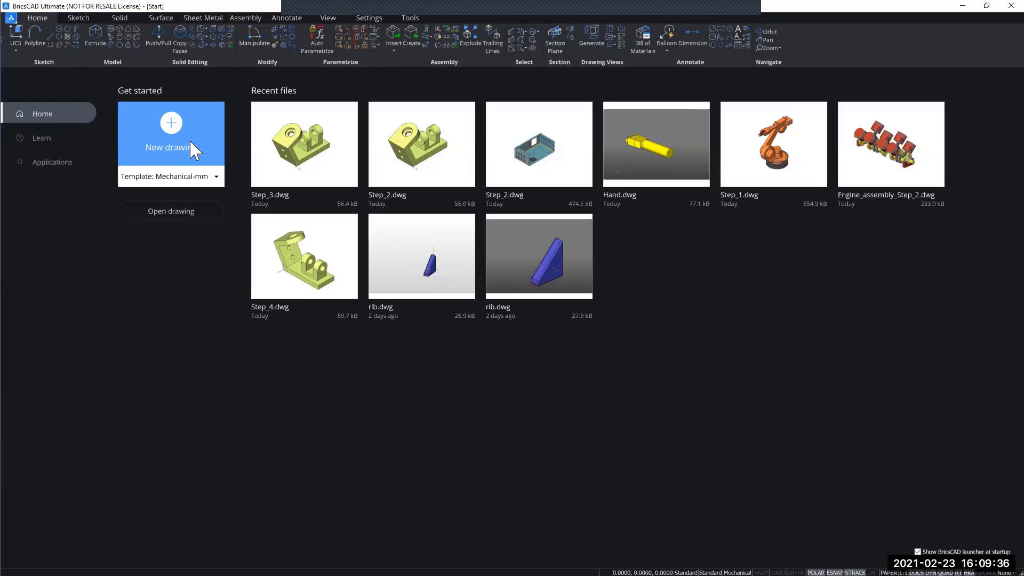
pyautogui.moveTo(191, 150)
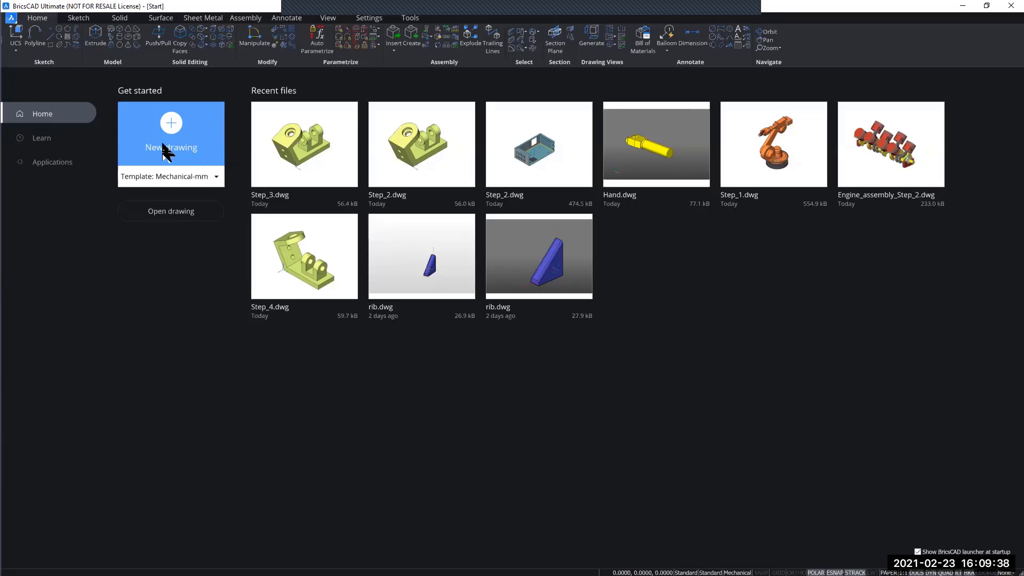
pyautogui.moveTo(185, 138)
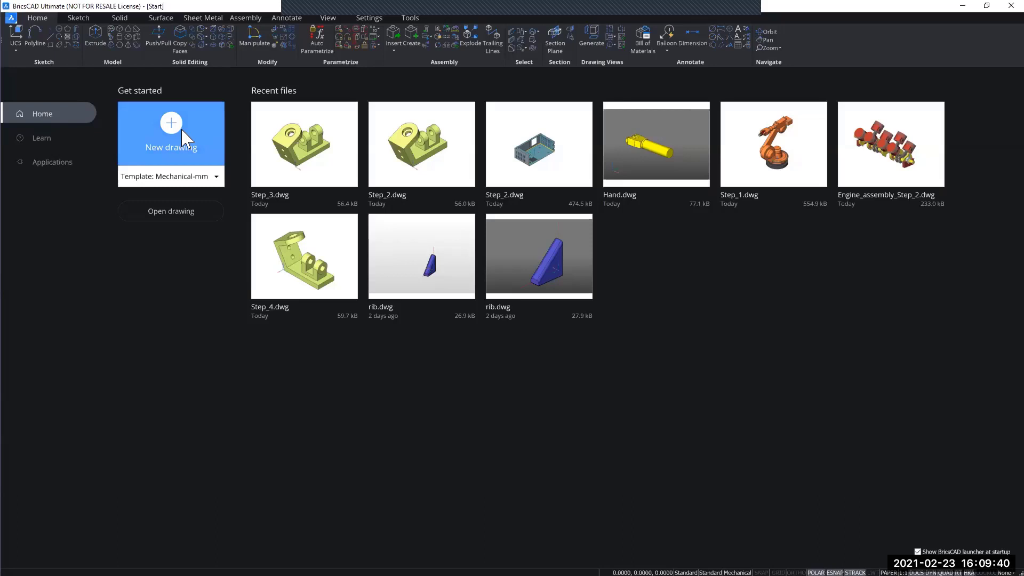
# Step: Create a new blank drawing from the Mechanical-mm template
pyautogui.click(171, 130)
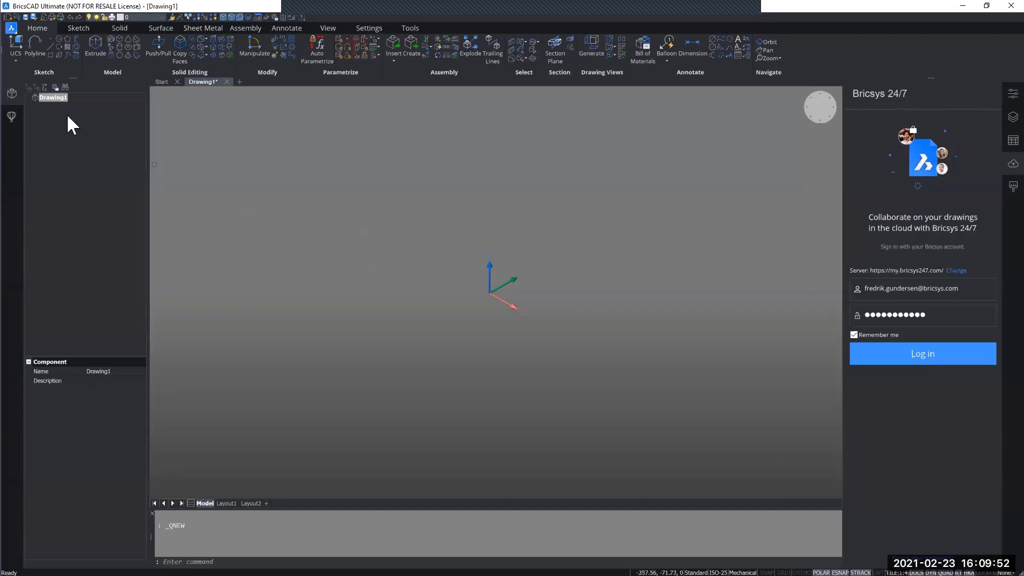
pyautogui.moveTo(12, 45)
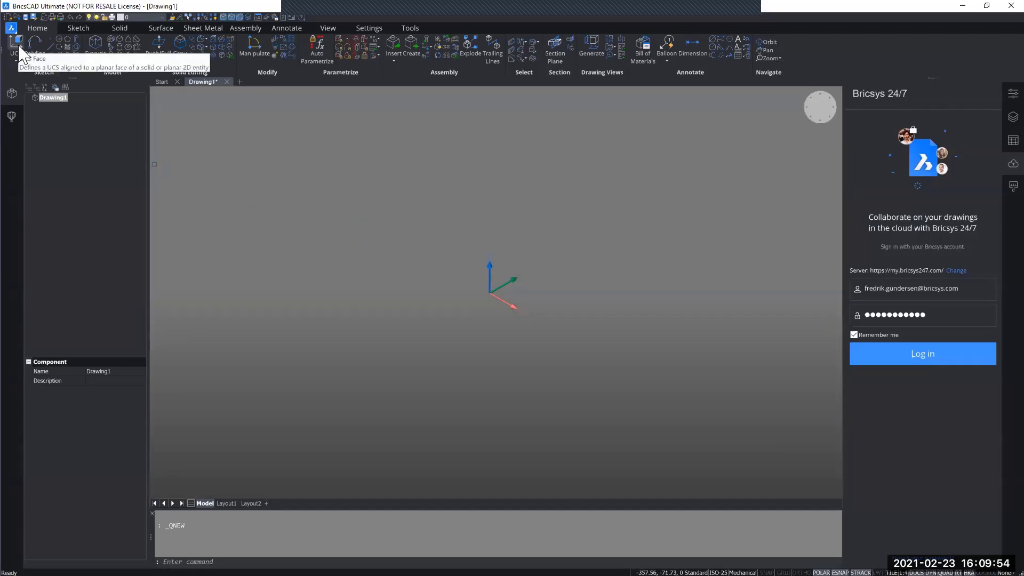
pyautogui.moveTo(822, 60)
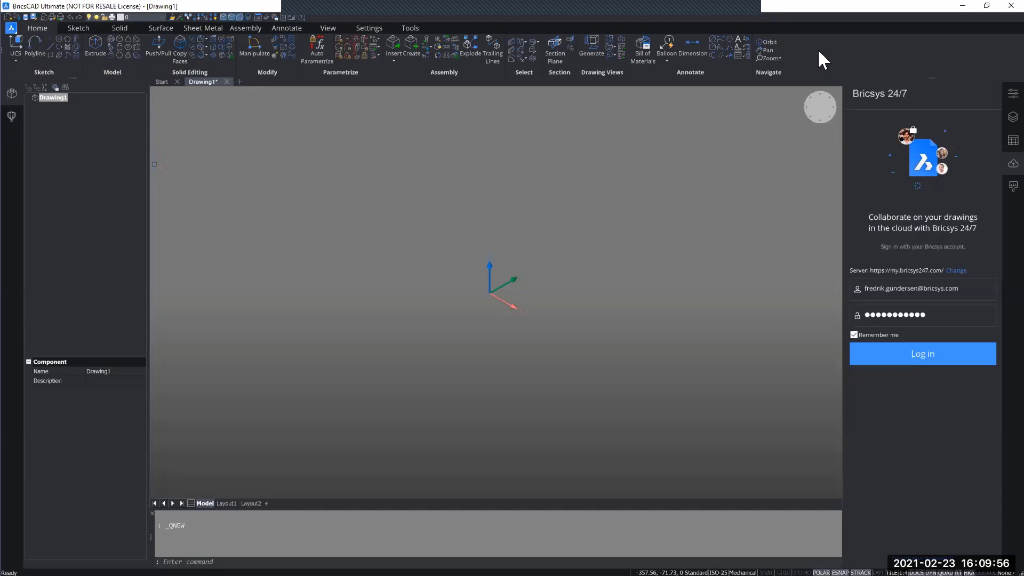
pyautogui.moveTo(31, 65)
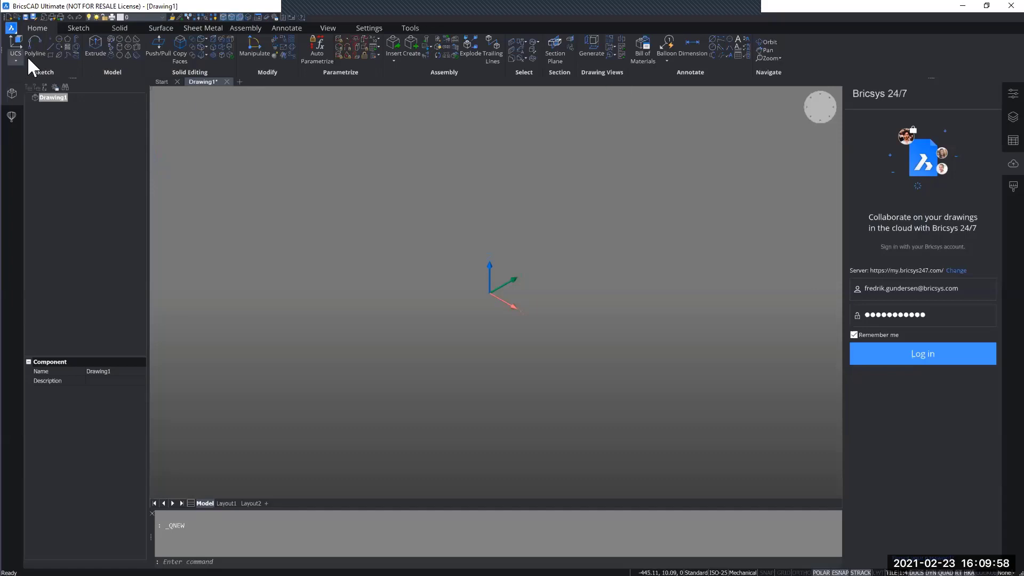
pyautogui.moveTo(55, 62)
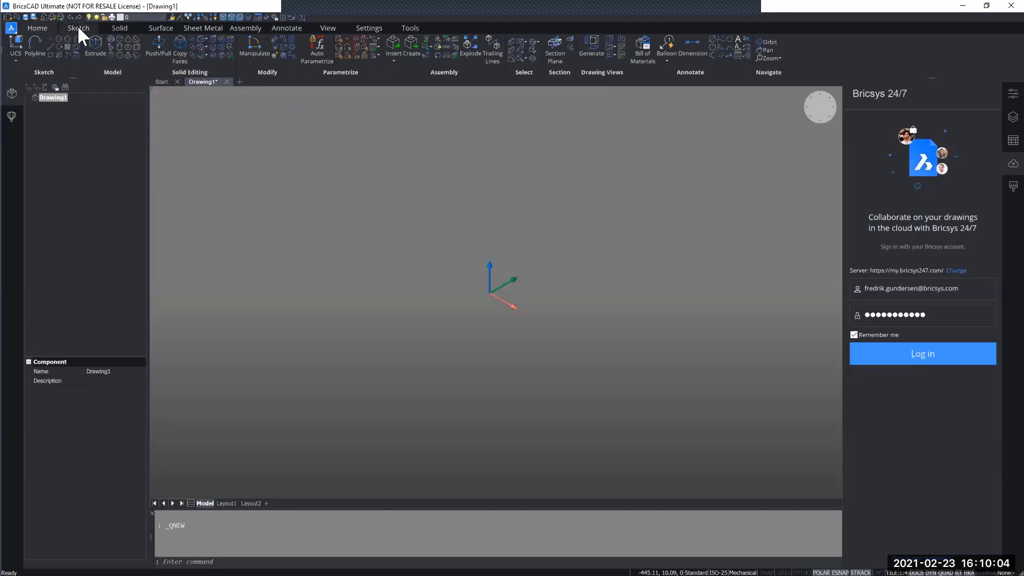
# Step: Browse the Sketch, Solid and Sheet Metal ribbon tool sets in turn
pyautogui.click(78, 28)
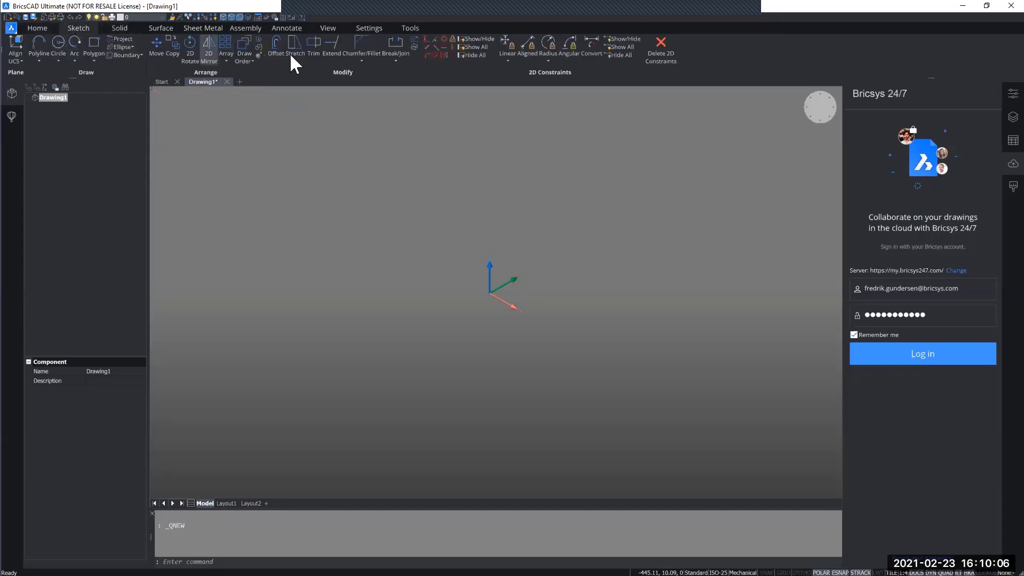
pyautogui.moveTo(98, 44)
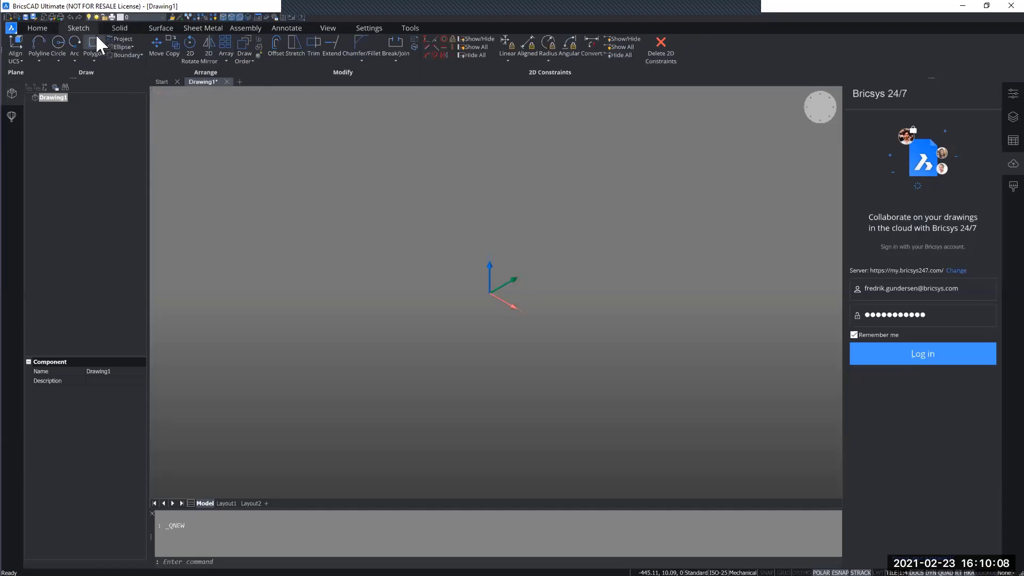
pyautogui.click(118, 27)
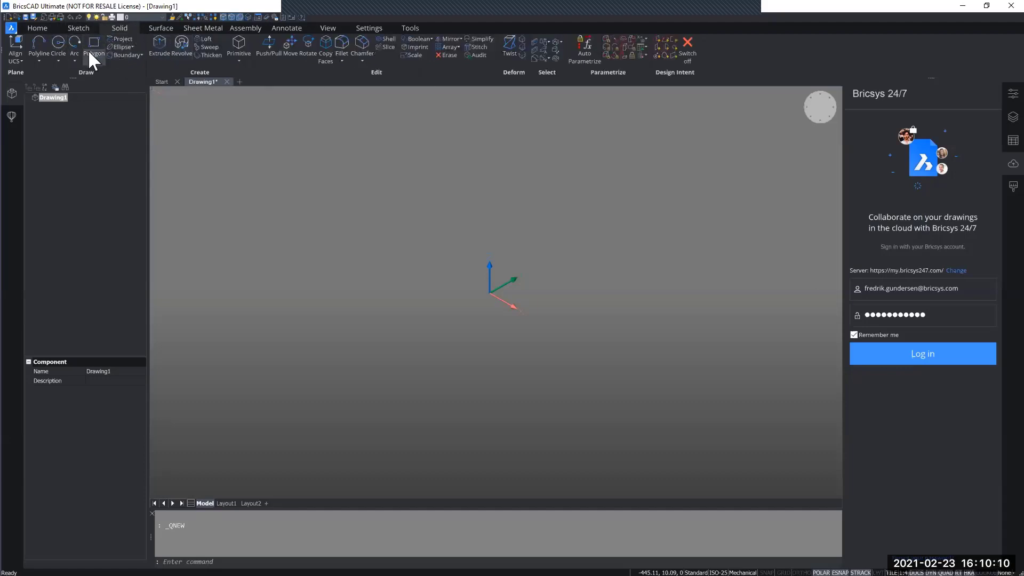
pyautogui.moveTo(161, 27)
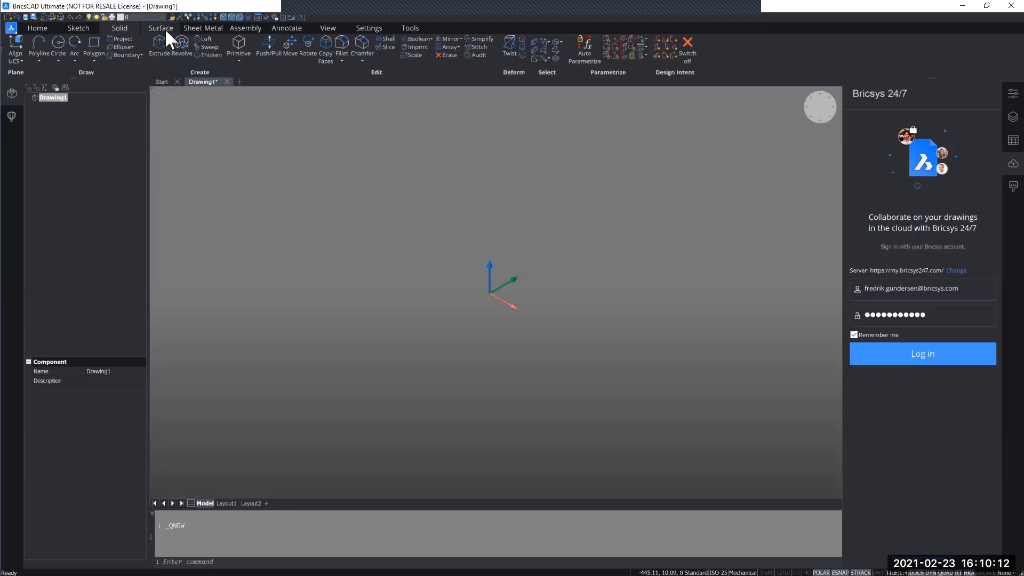
pyautogui.click(202, 28)
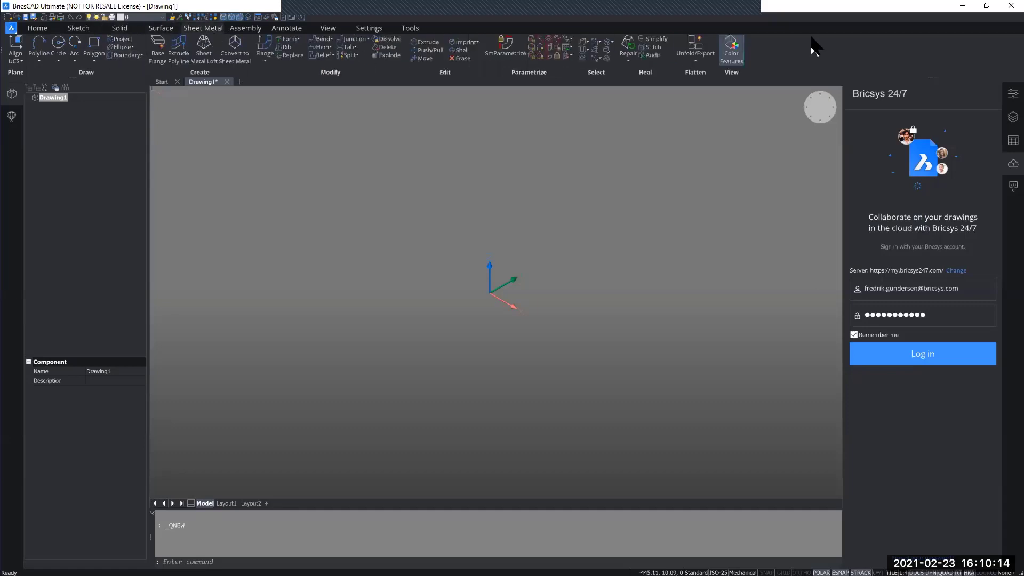
pyautogui.moveTo(90, 46)
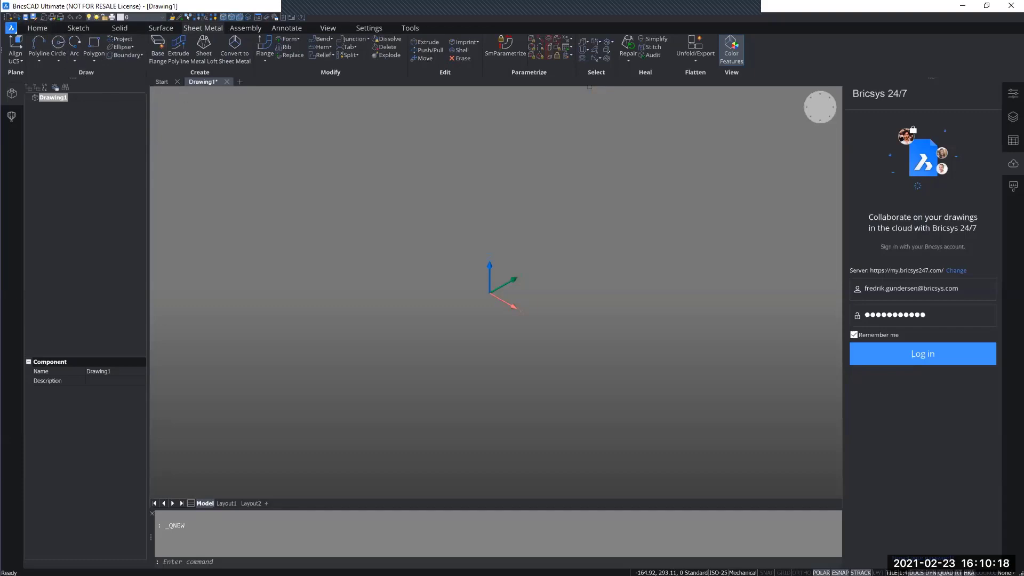
pyautogui.moveTo(46, 78)
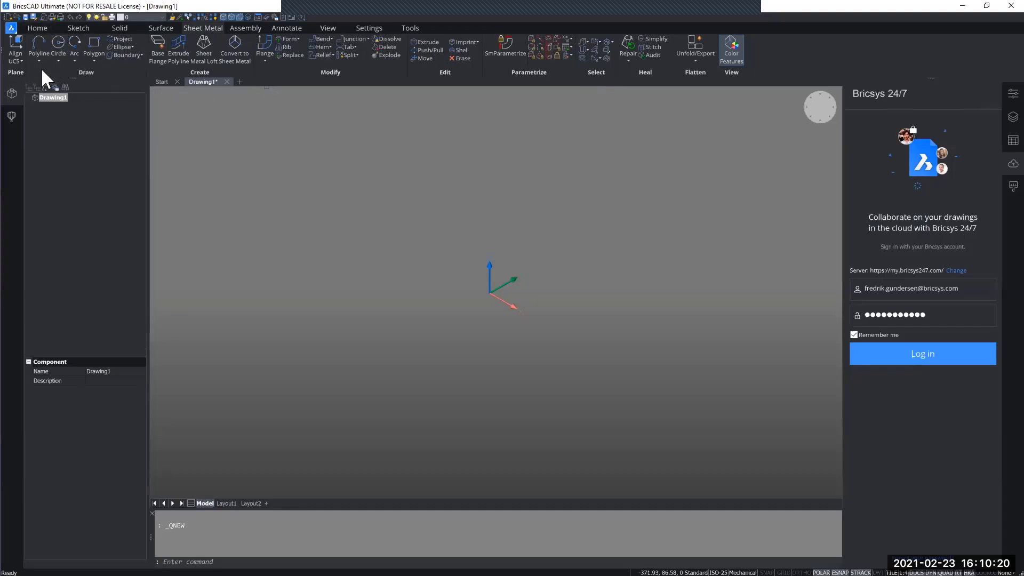
pyautogui.moveTo(95, 82)
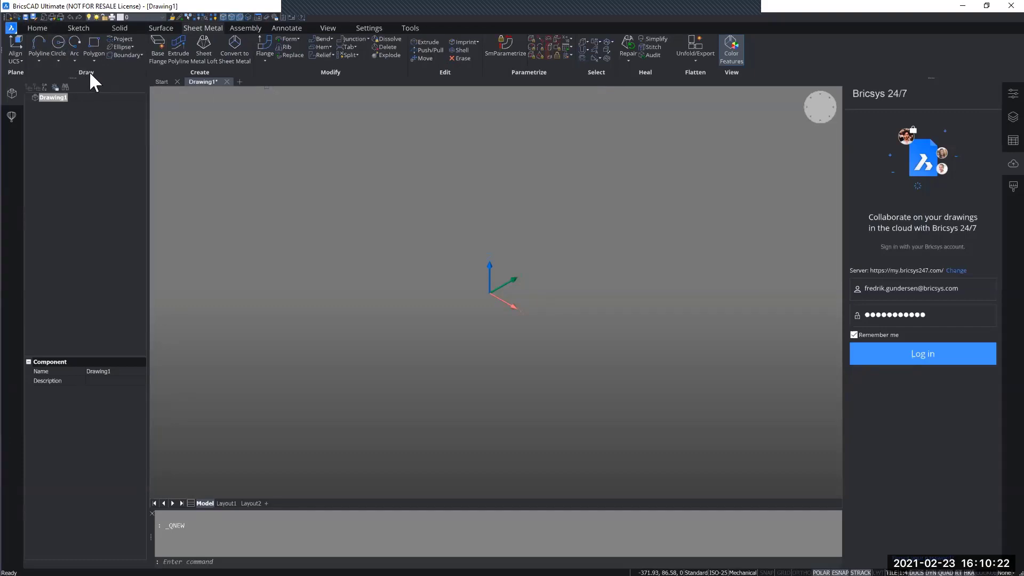
pyautogui.moveTo(363, 78)
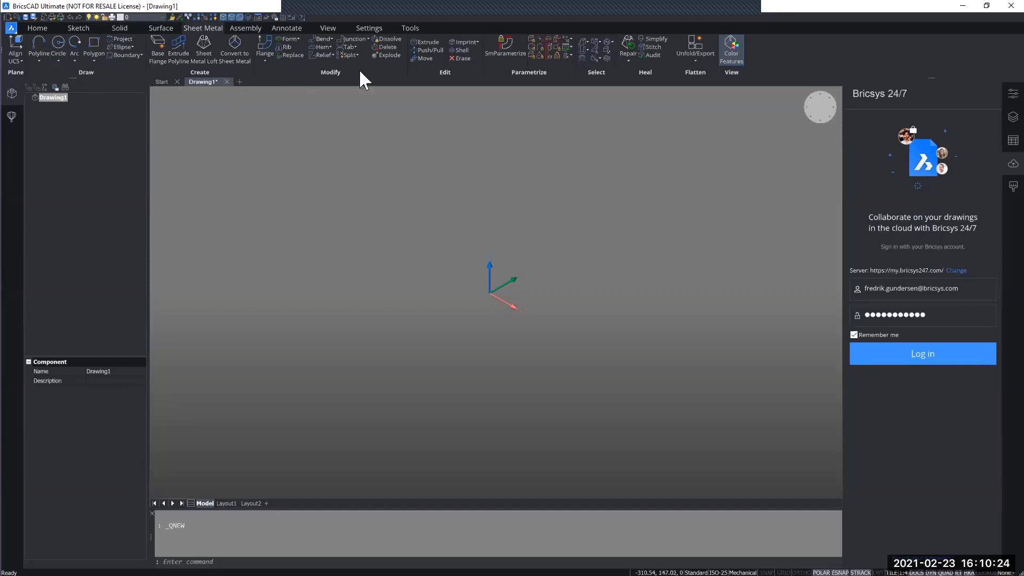
pyautogui.moveTo(349, 89)
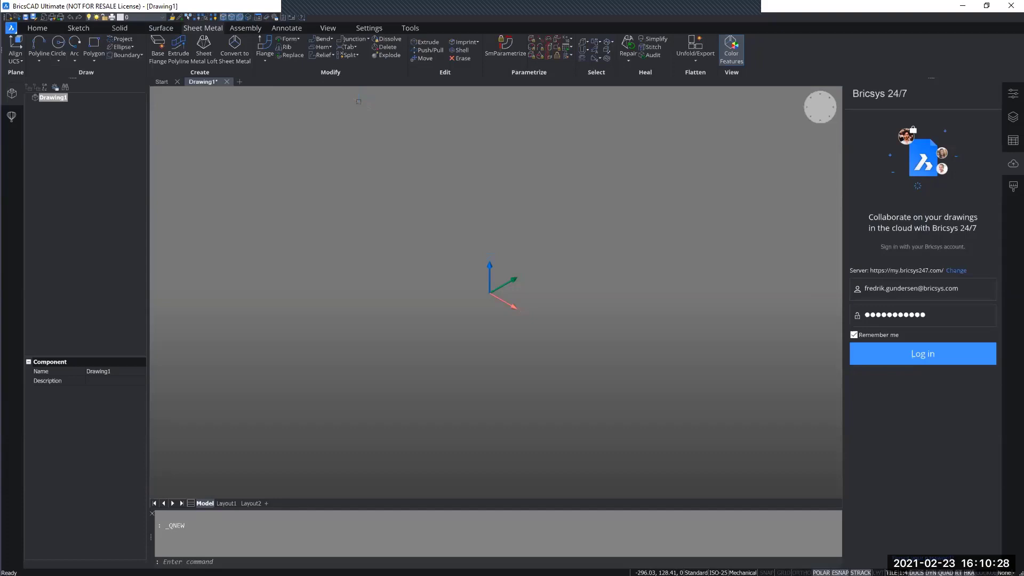
pyautogui.moveTo(353, 86)
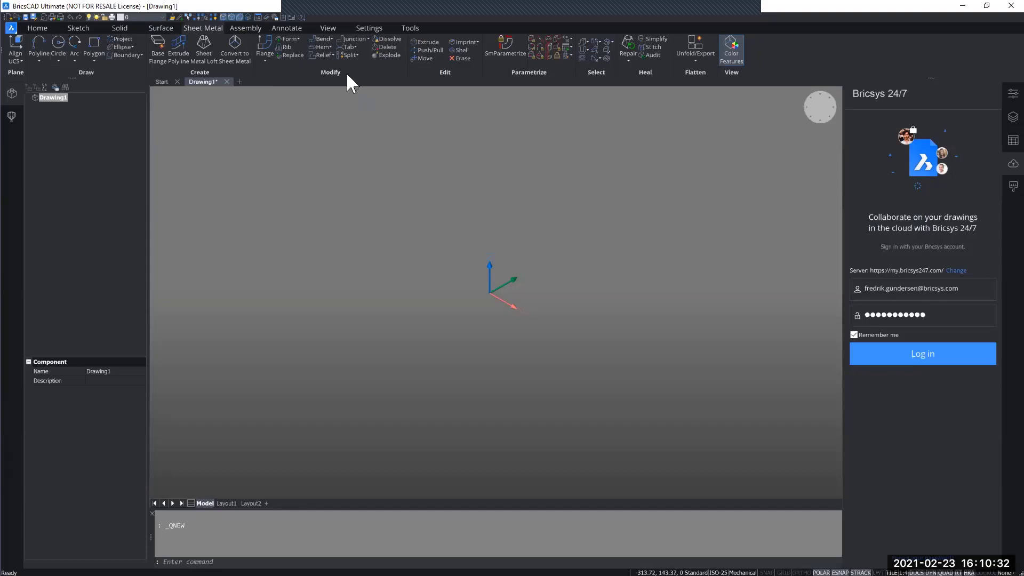
pyautogui.moveTo(205, 36)
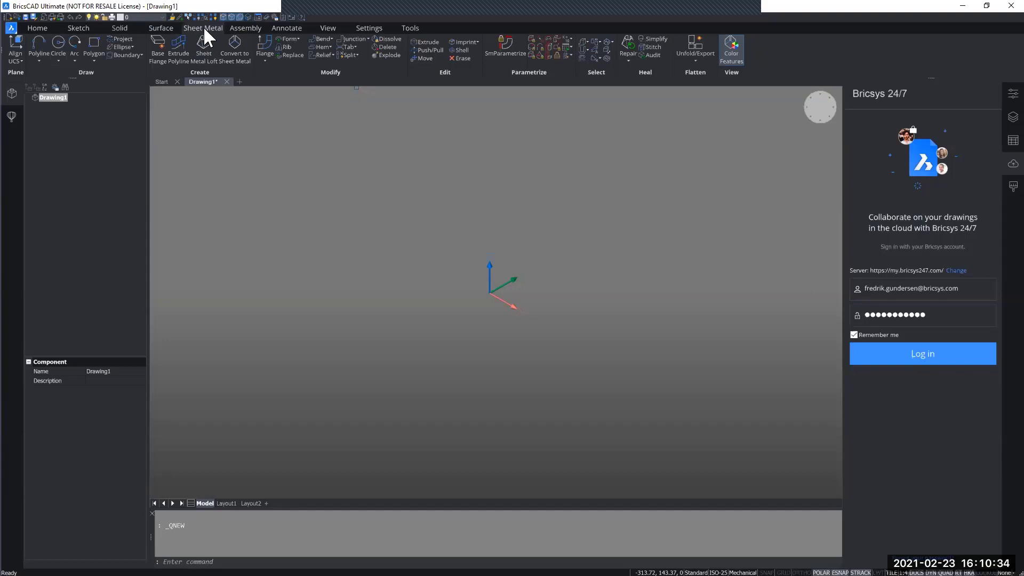
pyautogui.moveTo(277, 56)
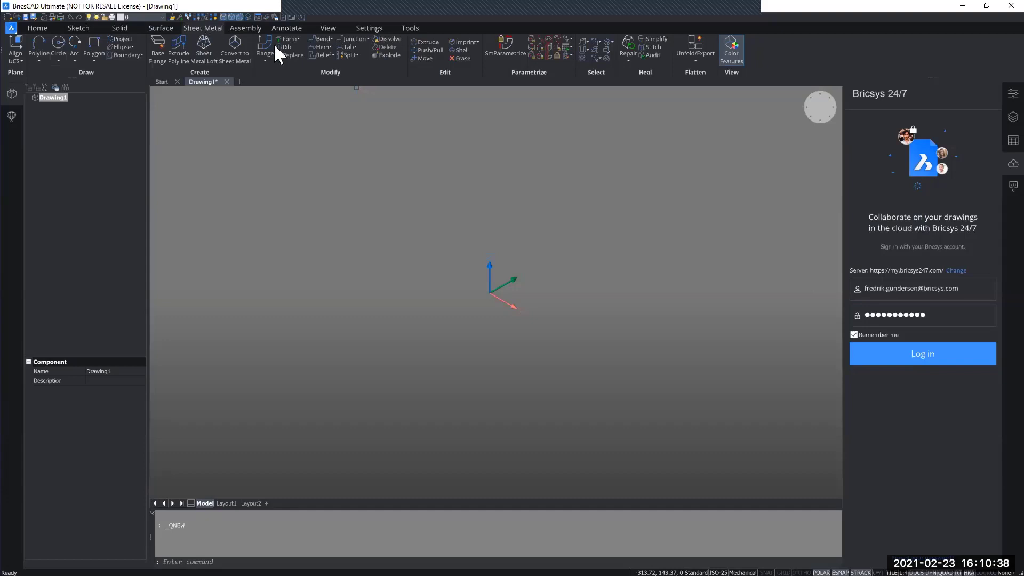
pyautogui.moveTo(348, 83)
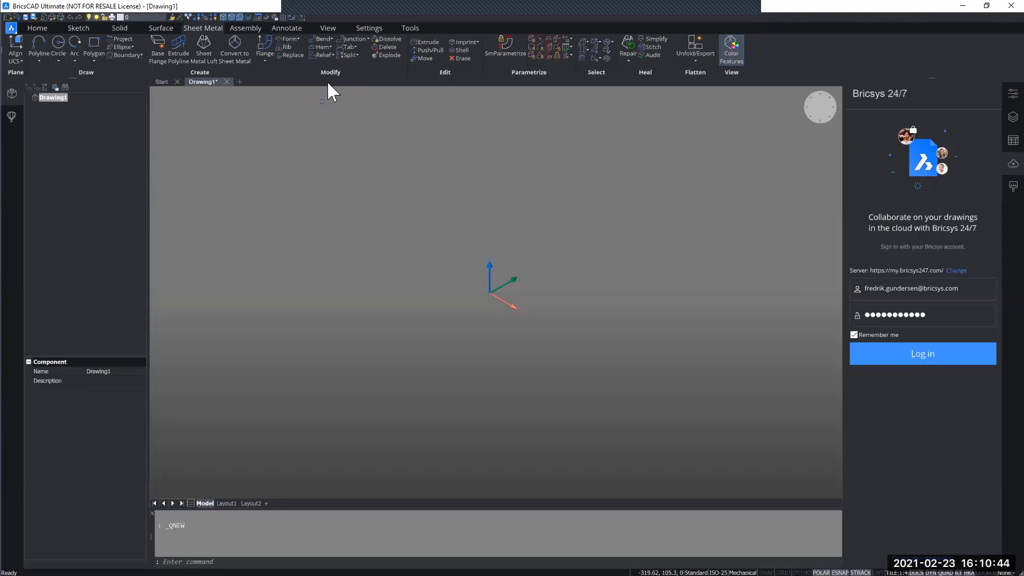
pyautogui.moveTo(332, 89)
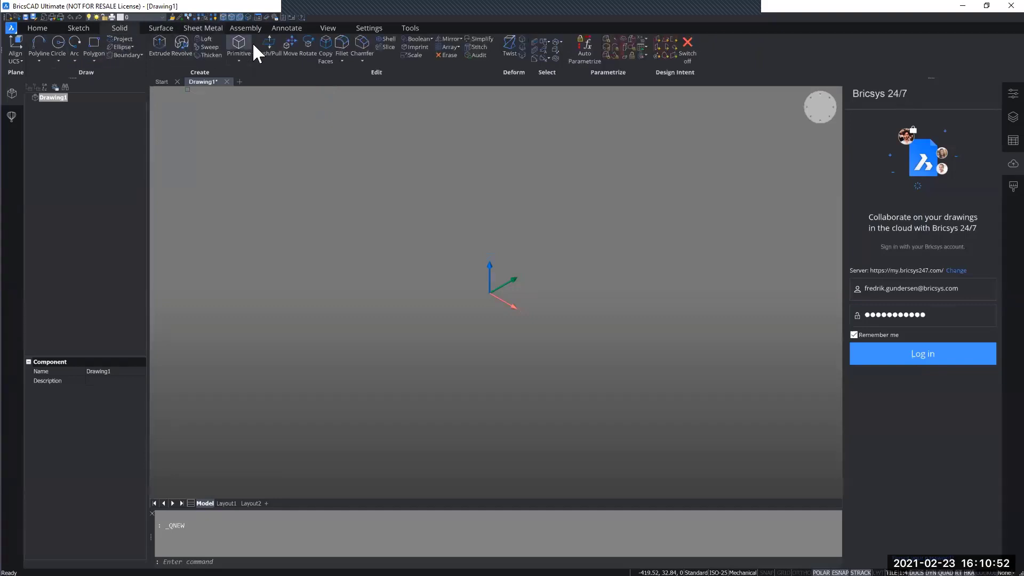
pyautogui.moveTo(267, 44)
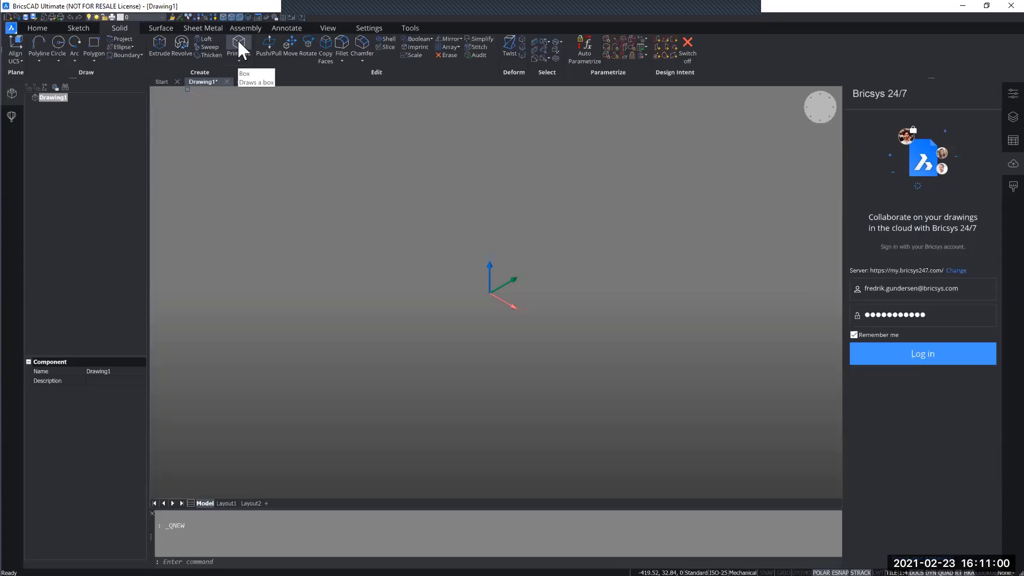
pyautogui.moveTo(242, 55)
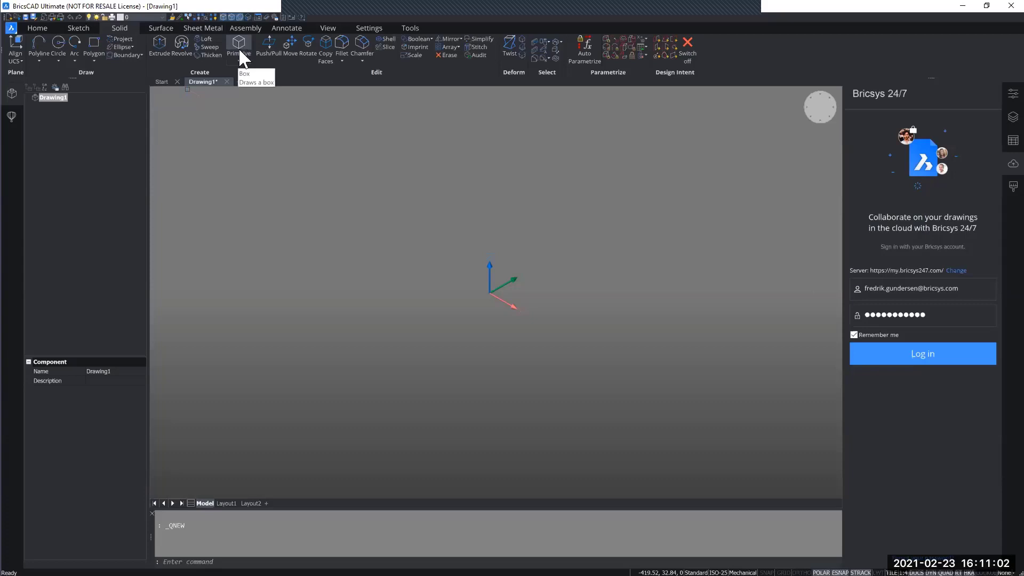
pyautogui.click(239, 63)
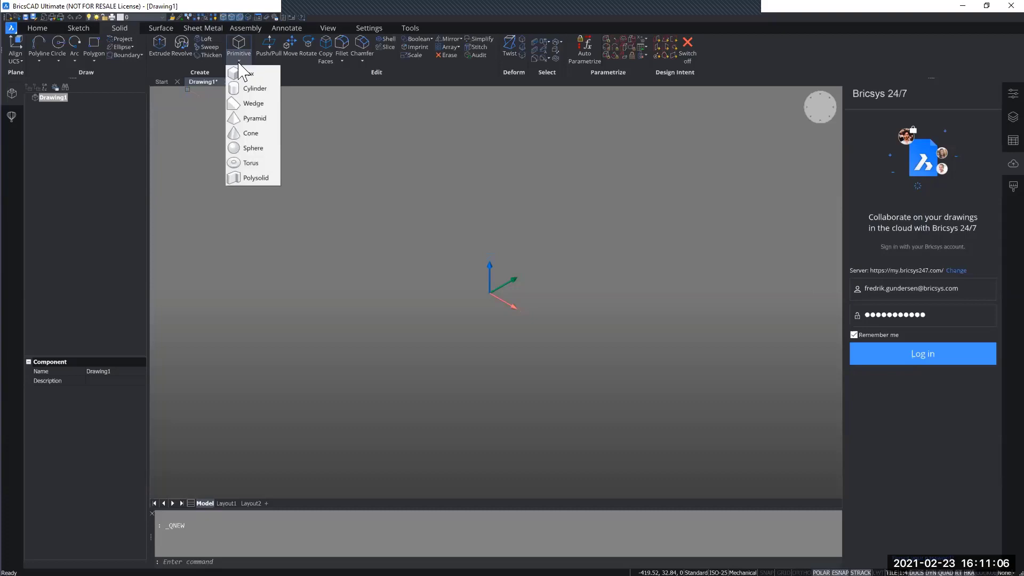
pyautogui.moveTo(255, 119)
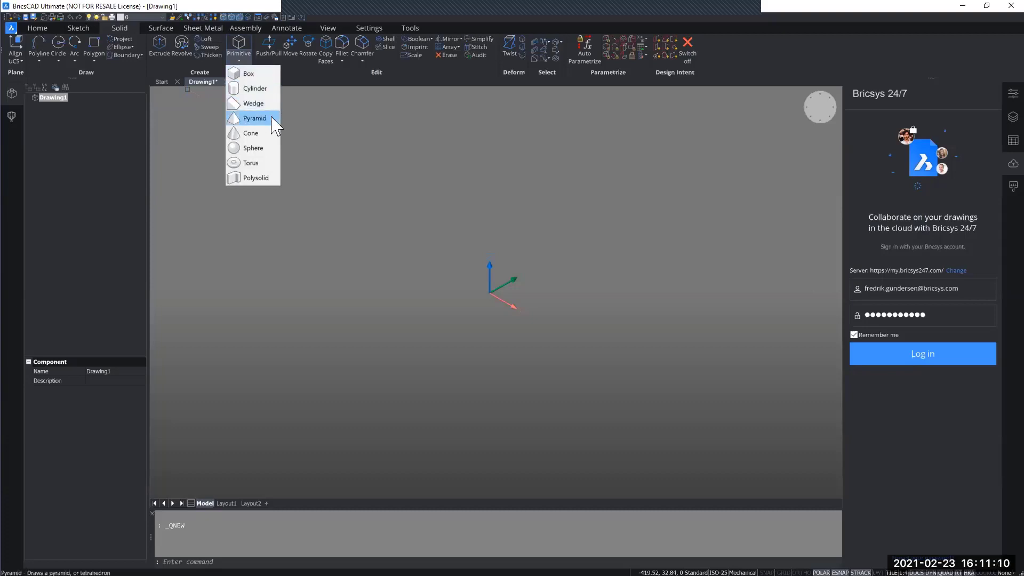
pyautogui.moveTo(248, 73)
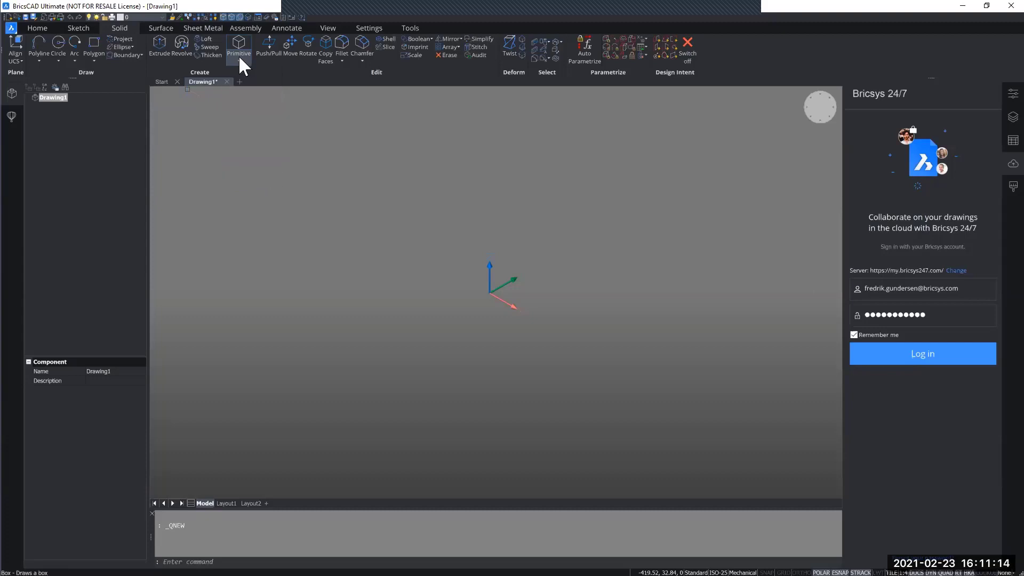
pyautogui.click(237, 49)
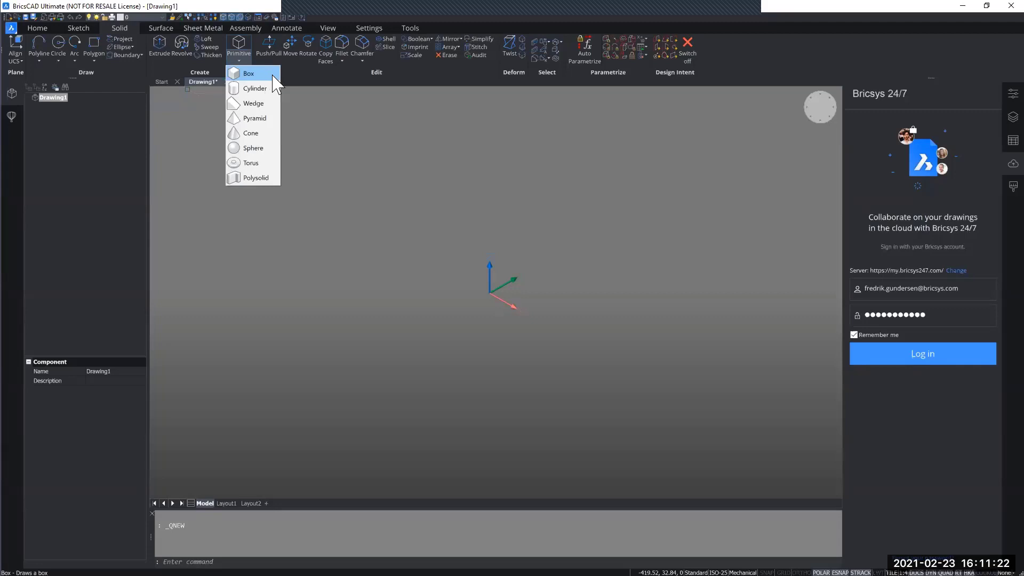
pyautogui.moveTo(318, 182)
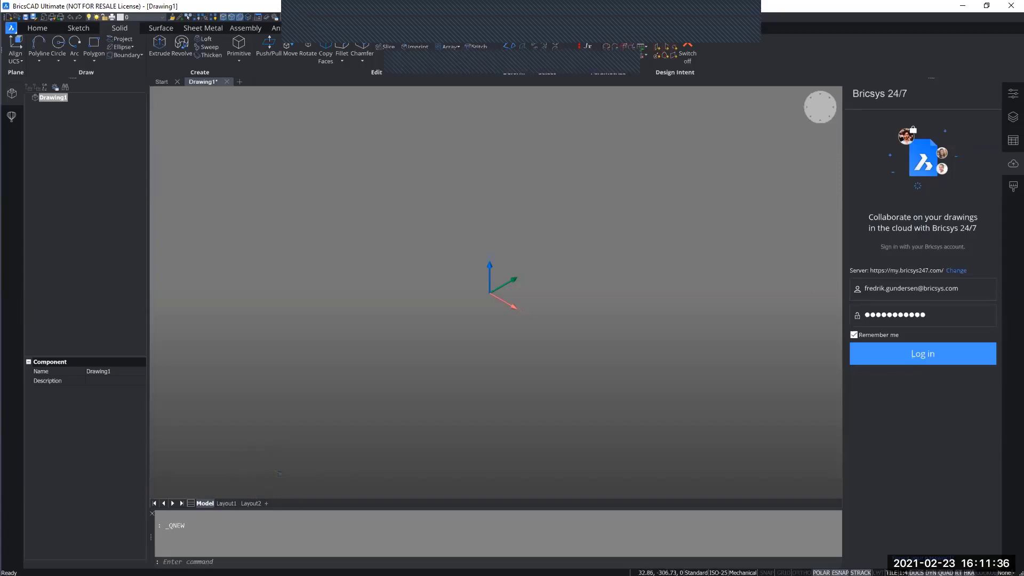
pyautogui.moveTo(302, 355)
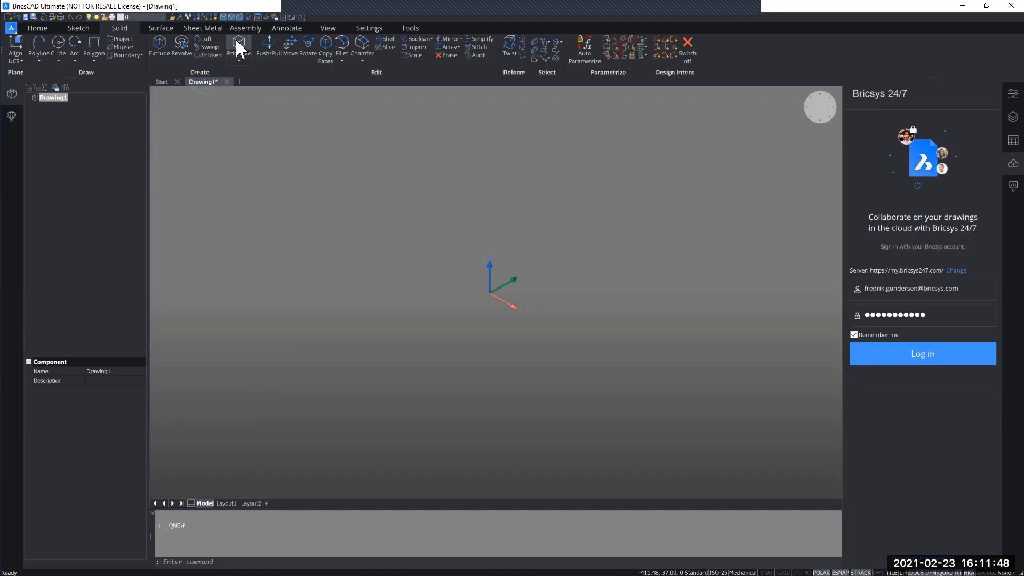
# Step: Begin creating a box solid from the Primitive tools
pyautogui.click(238, 46)
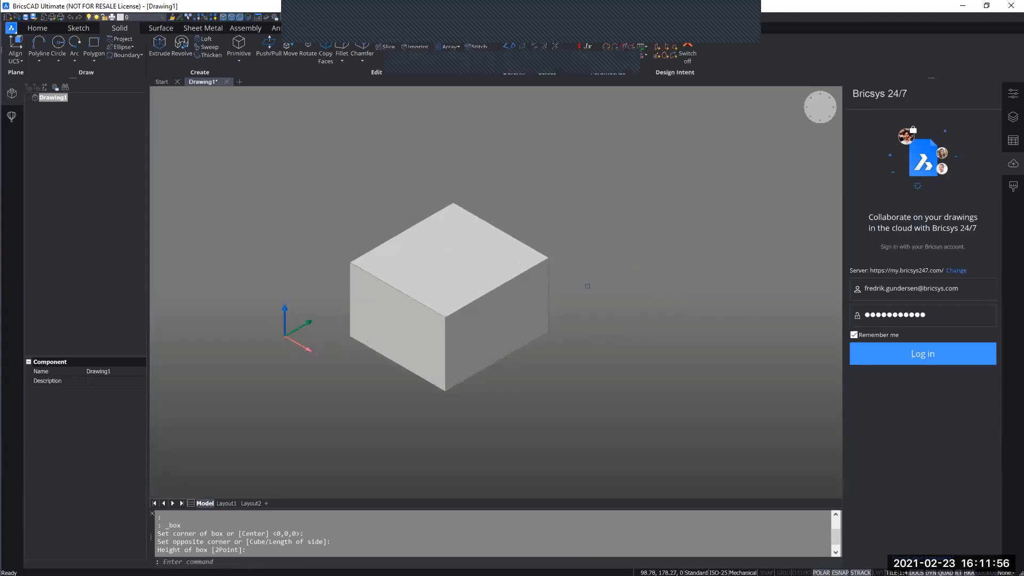
pyautogui.moveTo(572, 257)
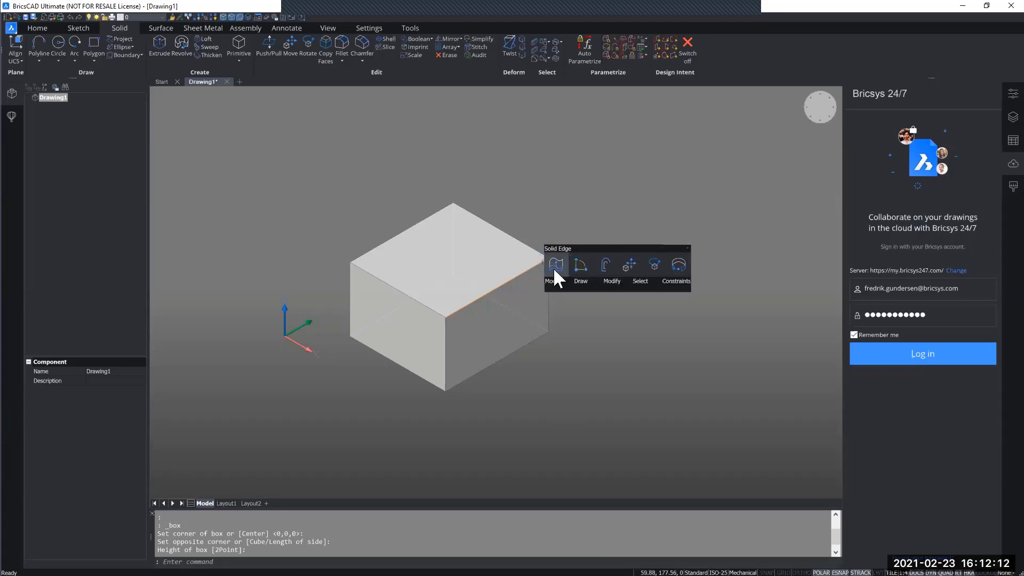
pyautogui.click(553, 268)
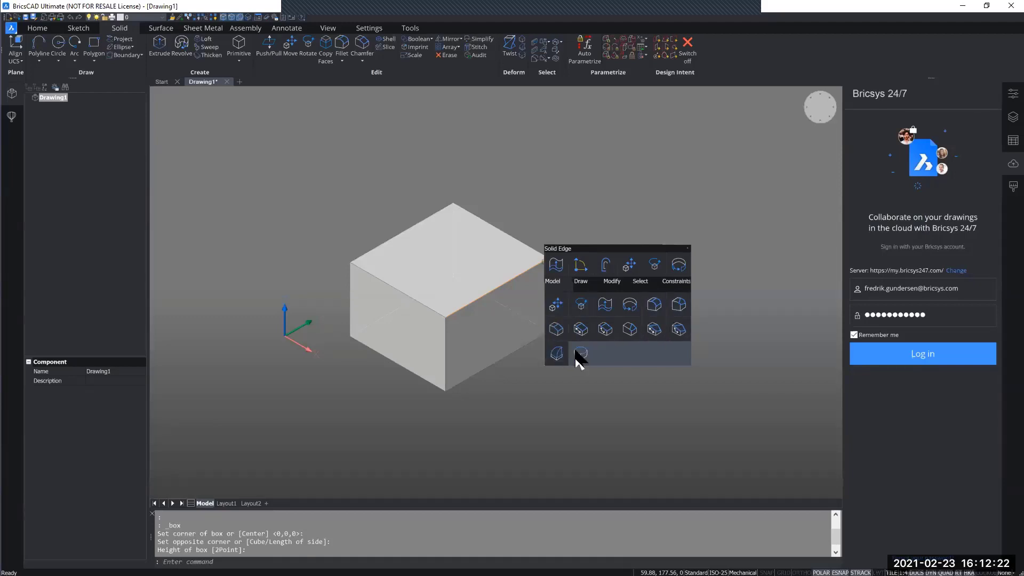
pyautogui.moveTo(580, 353)
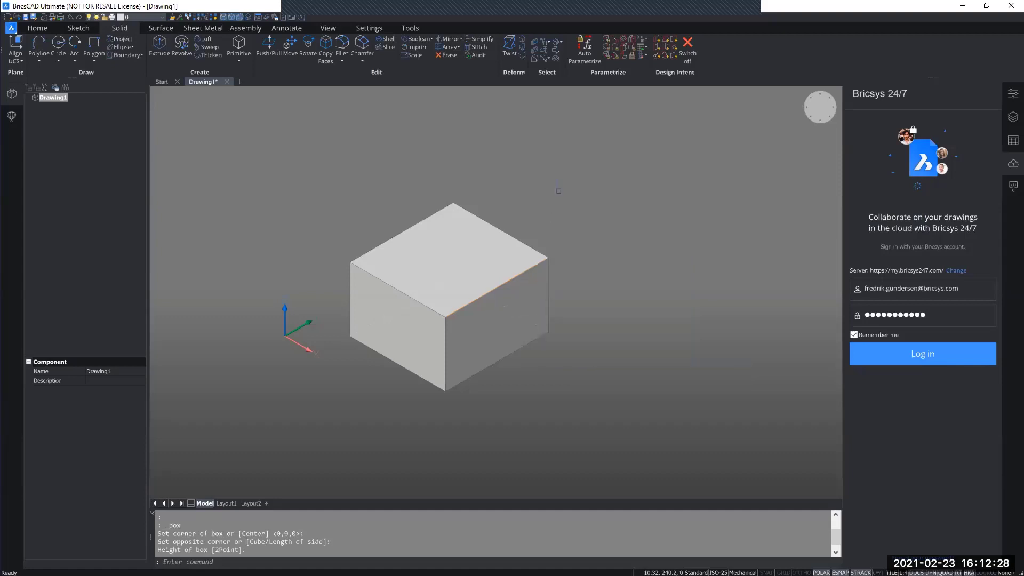
pyautogui.moveTo(510, 264)
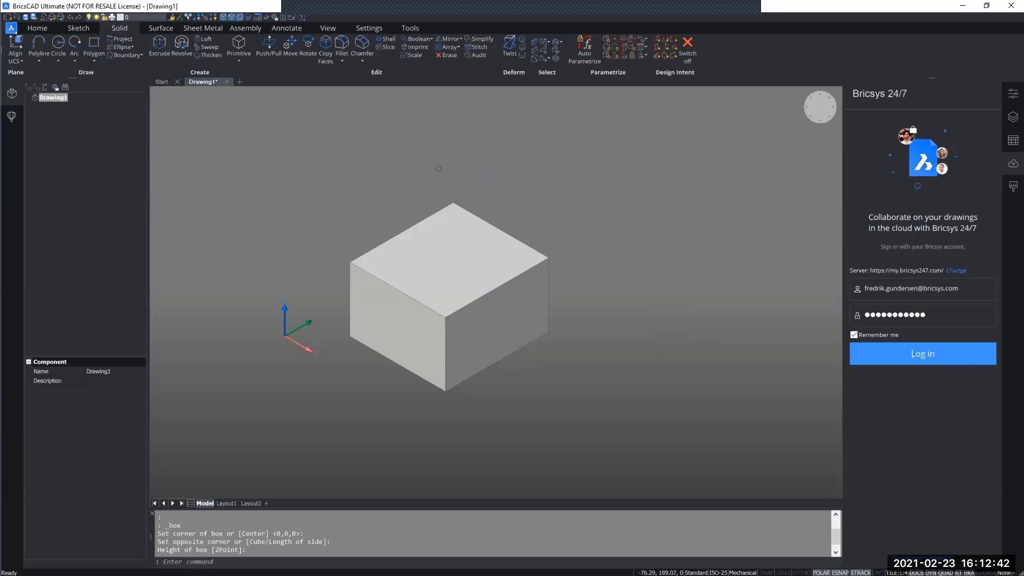
pyautogui.moveTo(253, 174)
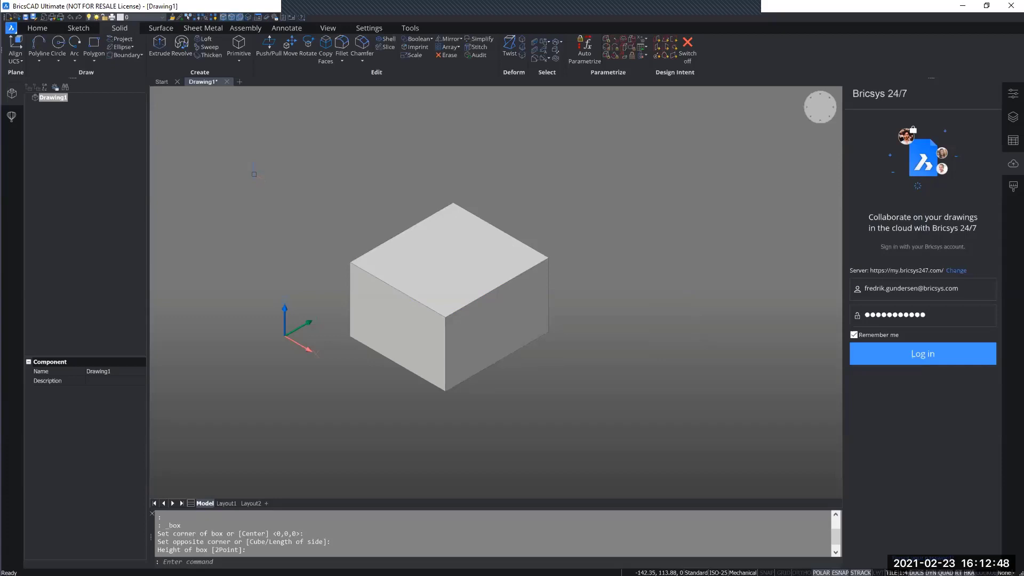
pyautogui.moveTo(12, 94)
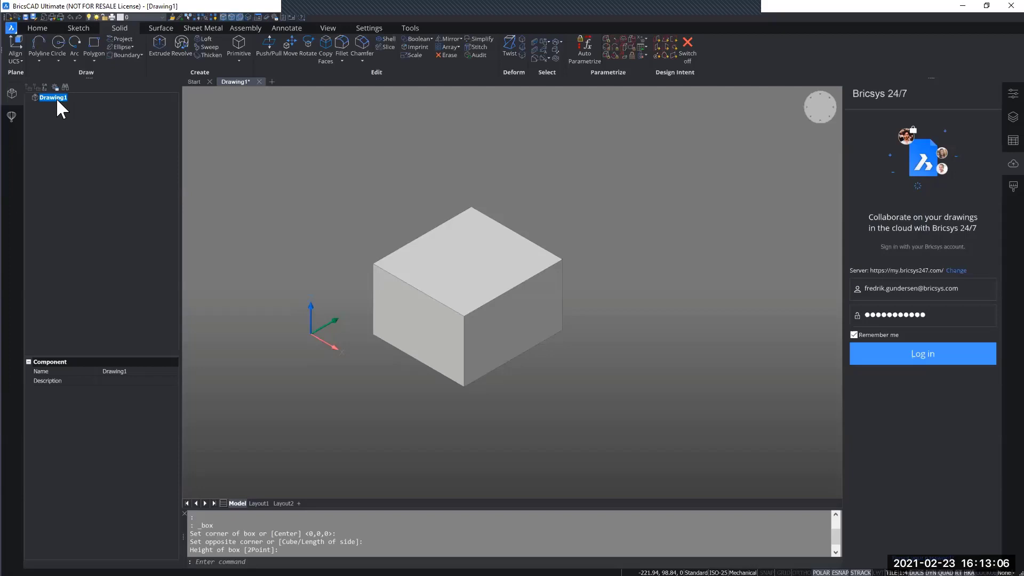
pyautogui.moveTo(83, 194)
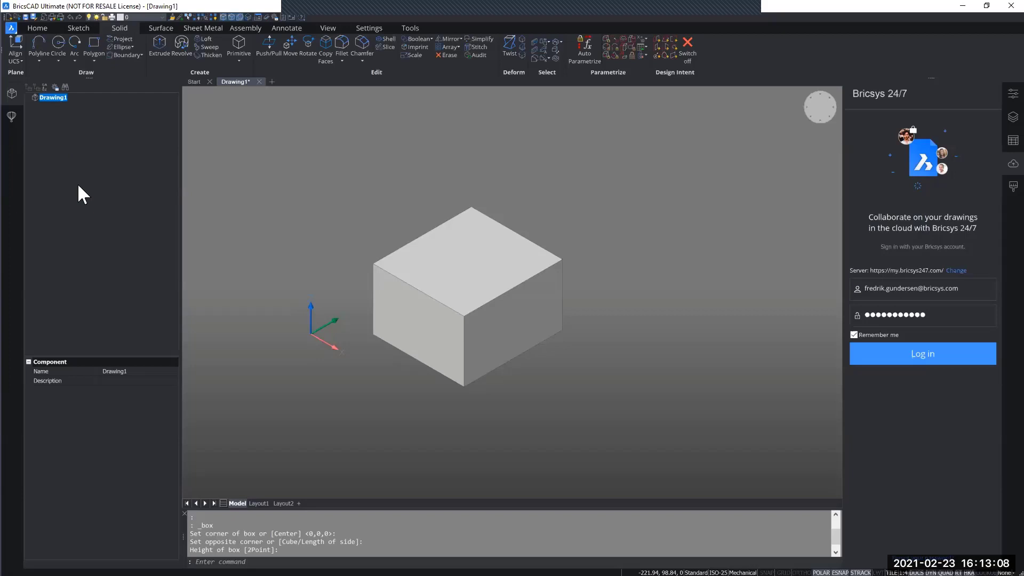
pyautogui.moveTo(59, 142)
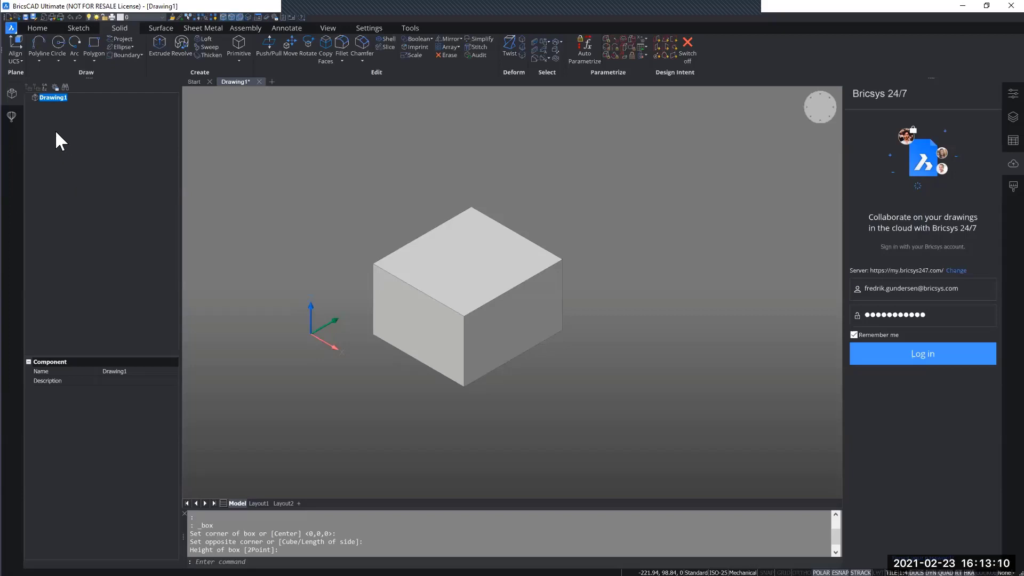
pyautogui.moveTo(11, 116)
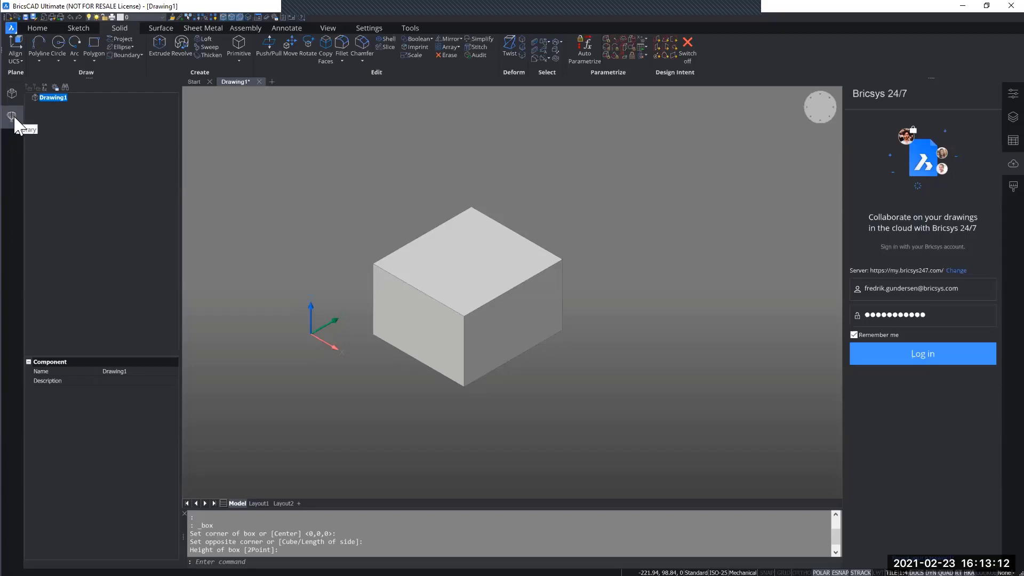
# Step: Show the Bricsys 24/7 cloud panel with its sign-in form
pyautogui.click(11, 116)
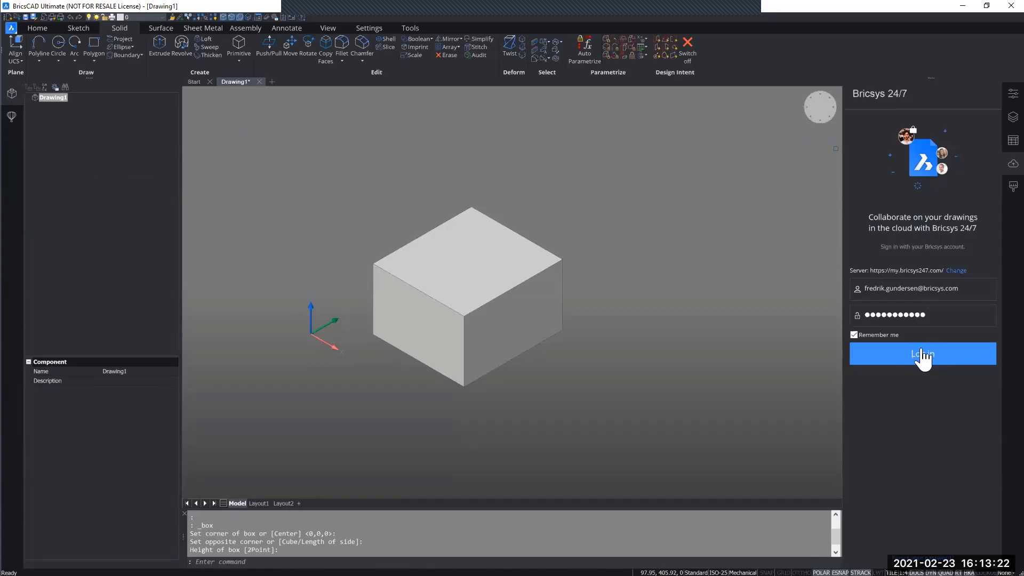
# Step: Sign in to Bricsys 24/7 and browse Partner Area > Sales Training Tools > Mechanical Training > v21
pyautogui.click(921, 353)
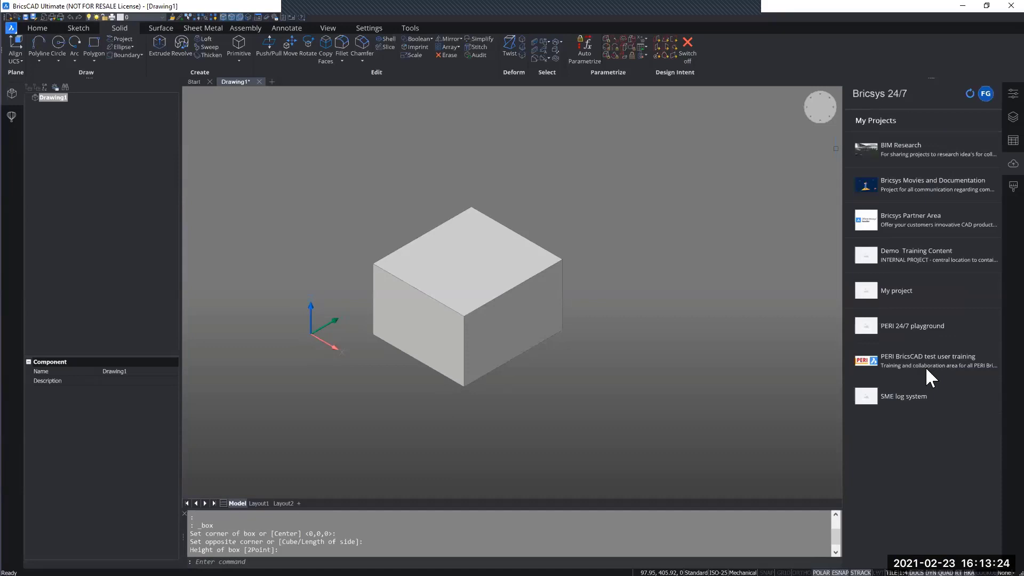
pyautogui.moveTo(912, 274)
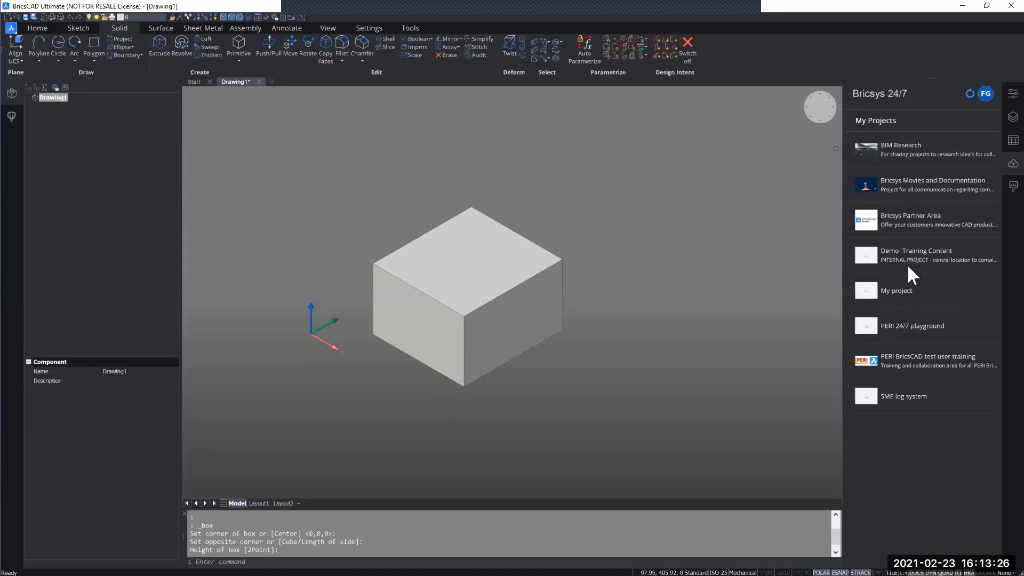
pyautogui.click(969, 92)
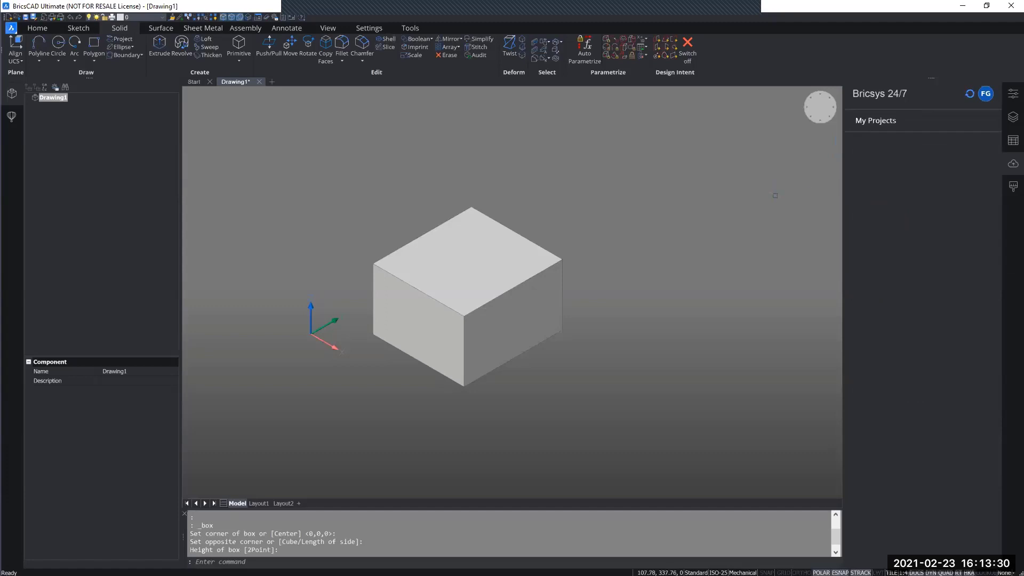
pyautogui.moveTo(901, 182)
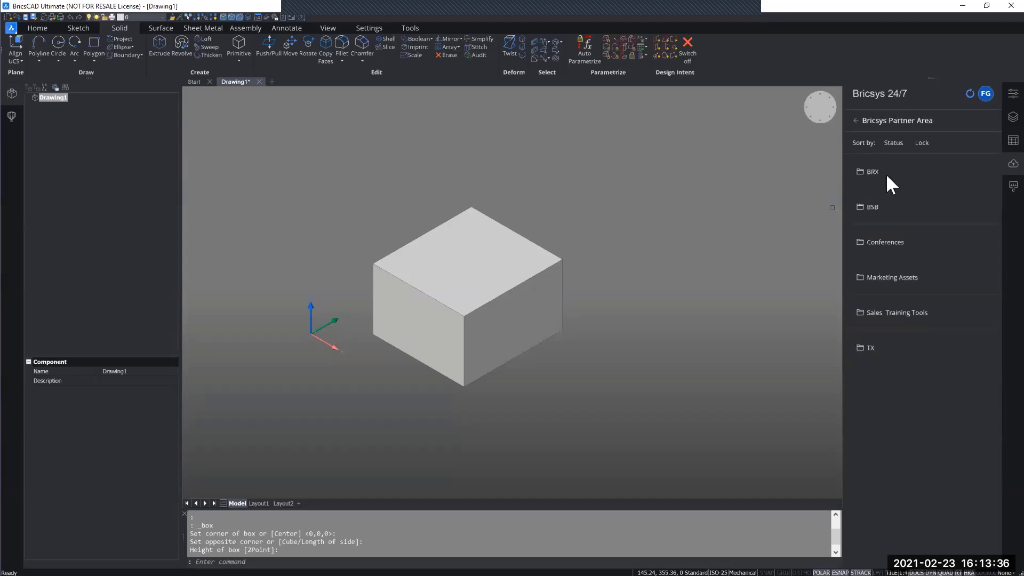
pyautogui.click(898, 312)
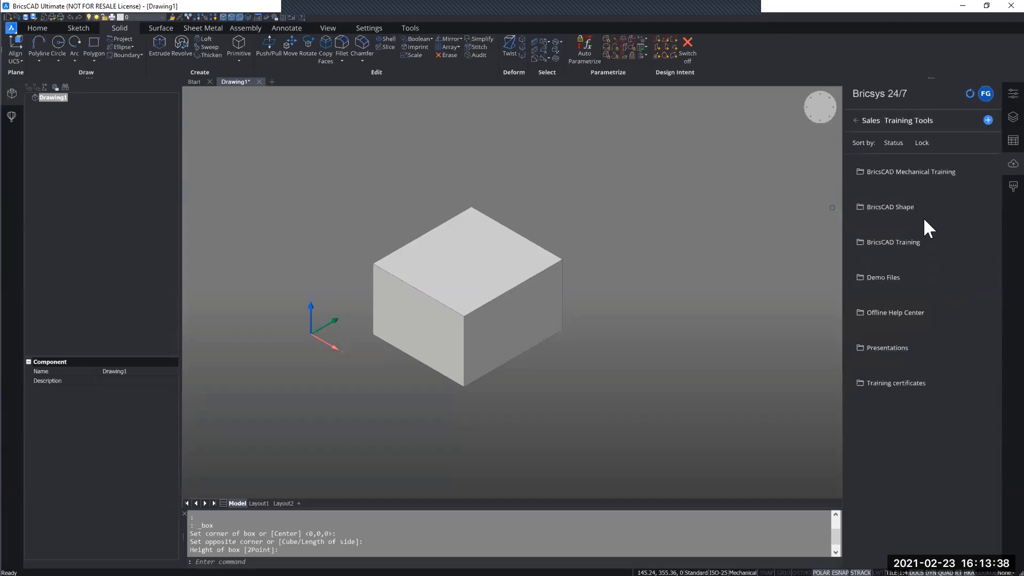
pyautogui.click(910, 170)
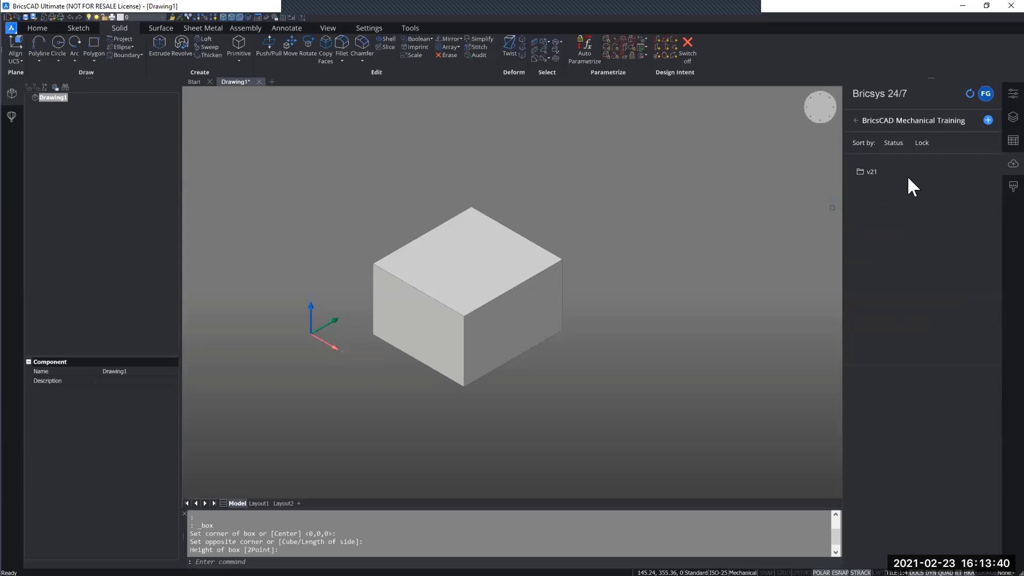
pyautogui.click(871, 171)
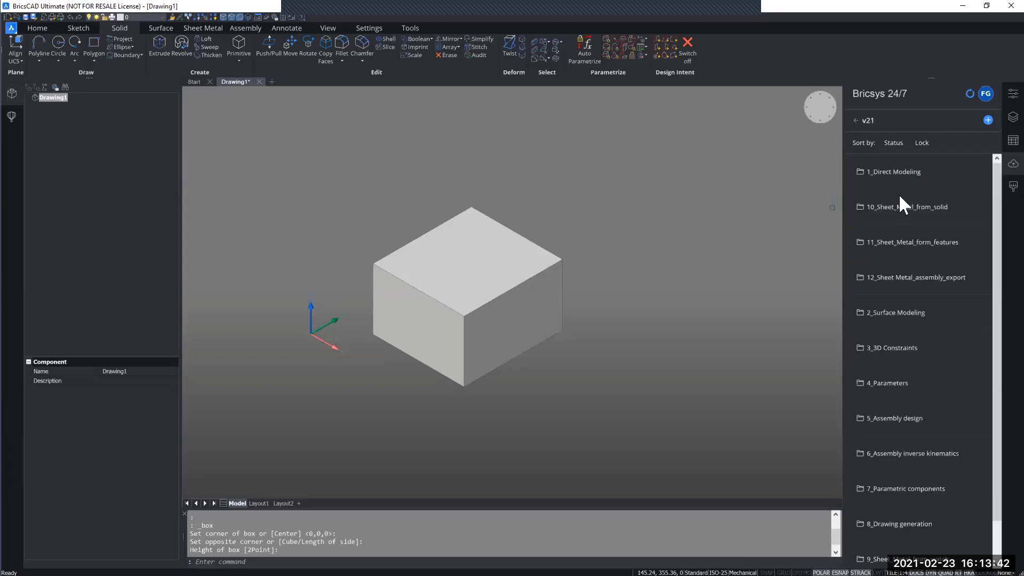
pyautogui.moveTo(903, 209)
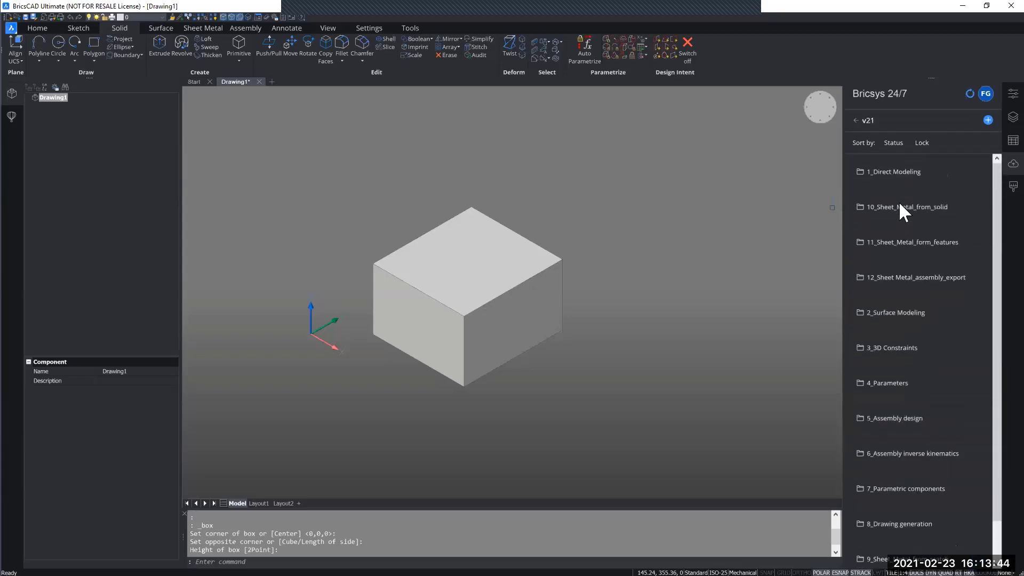
pyautogui.moveTo(929, 190)
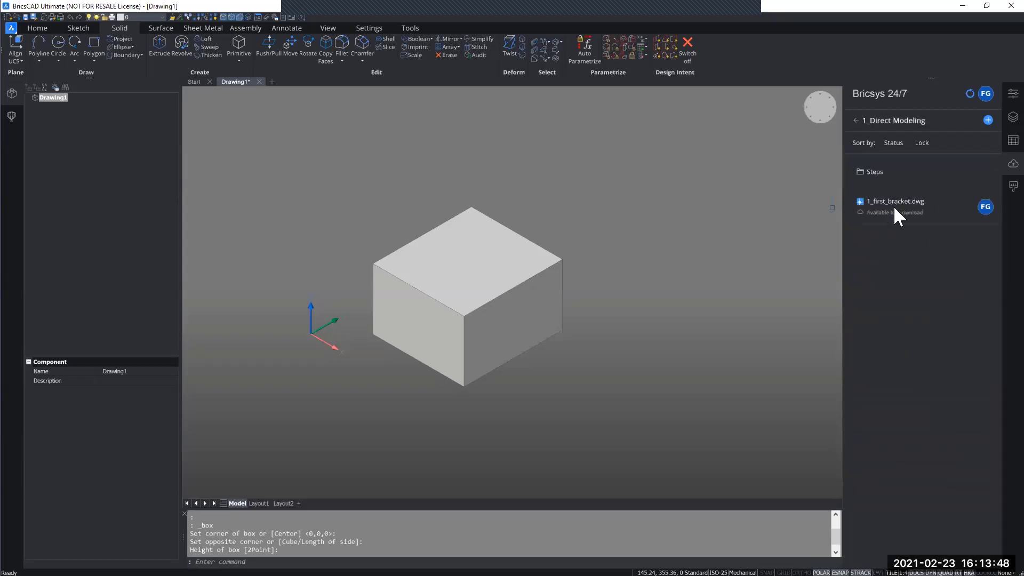
pyautogui.moveTo(920, 215)
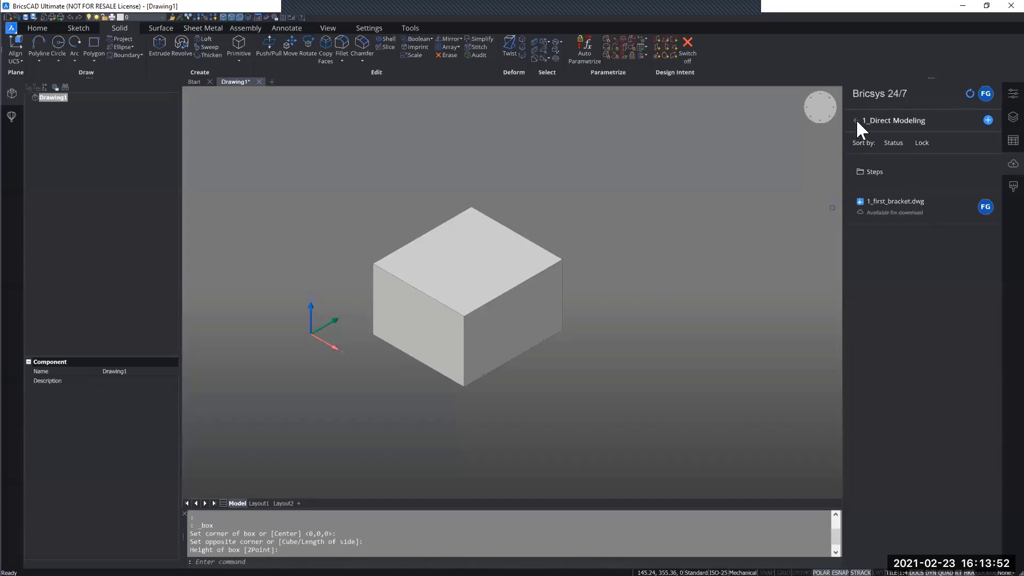
pyautogui.click(855, 121)
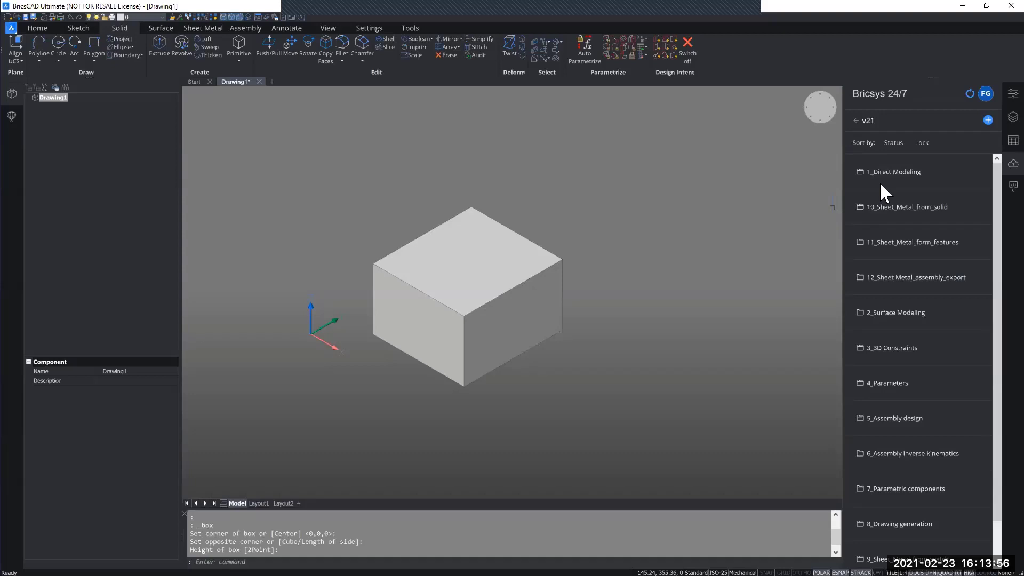
pyautogui.moveTo(991, 148)
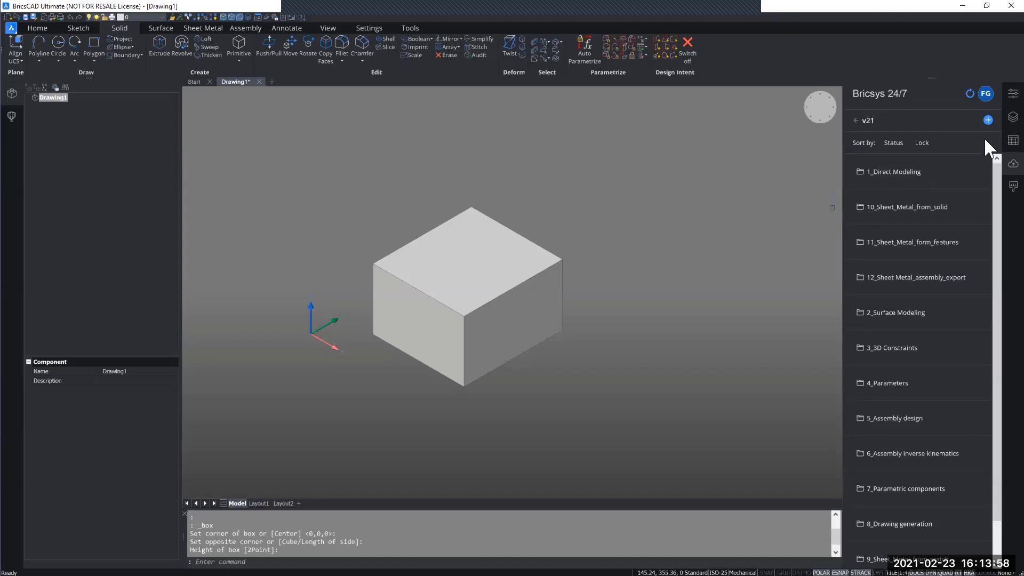
pyautogui.moveTo(1013, 139)
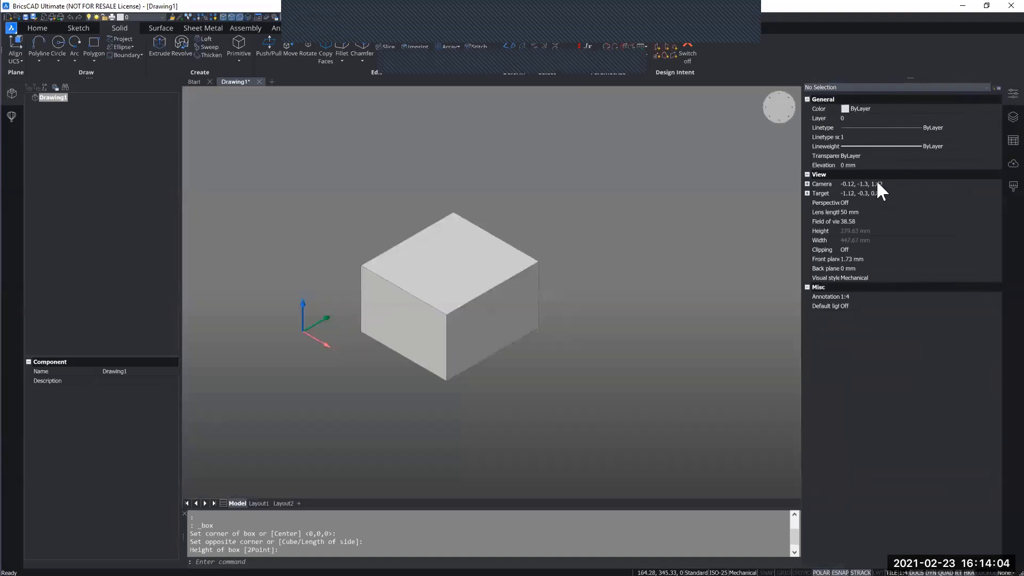
pyautogui.moveTo(839, 123)
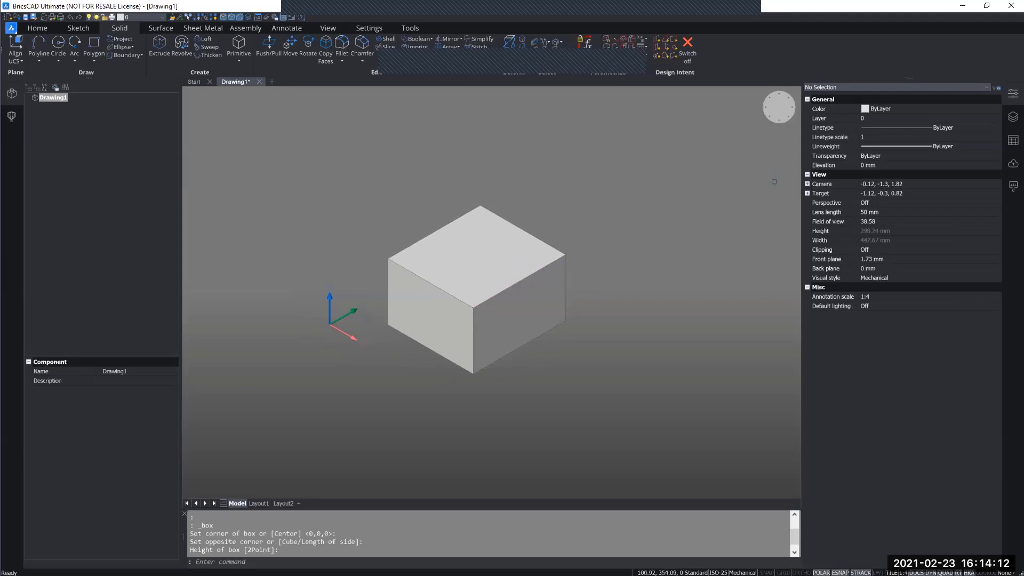
pyautogui.moveTo(829, 68)
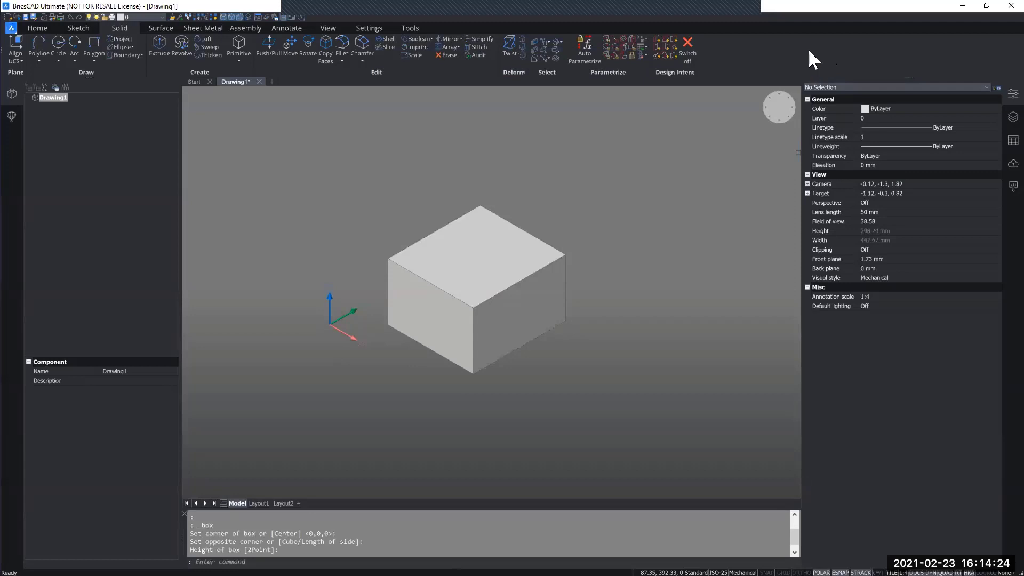
pyautogui.moveTo(810, 58)
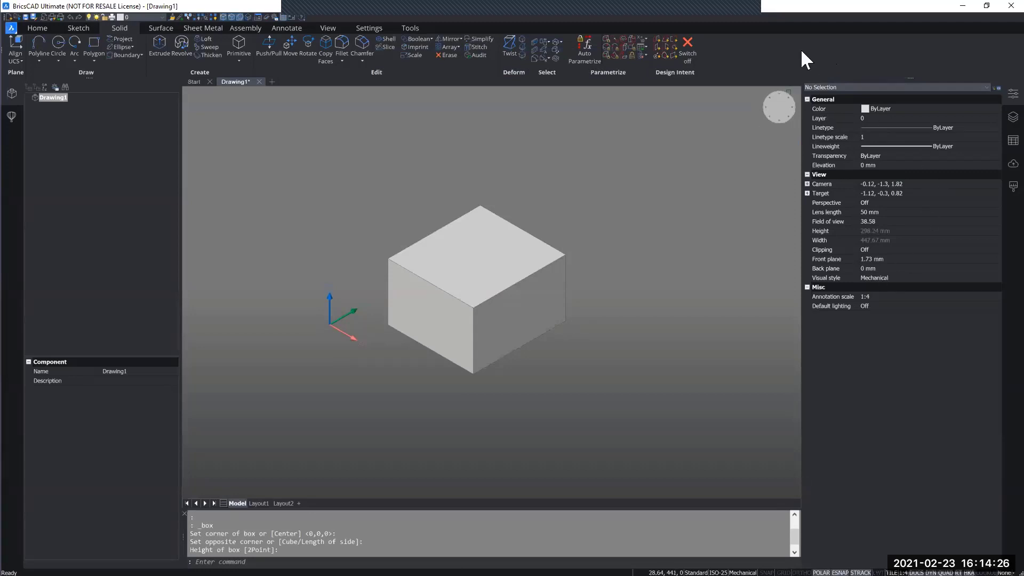
pyautogui.moveTo(792, 58)
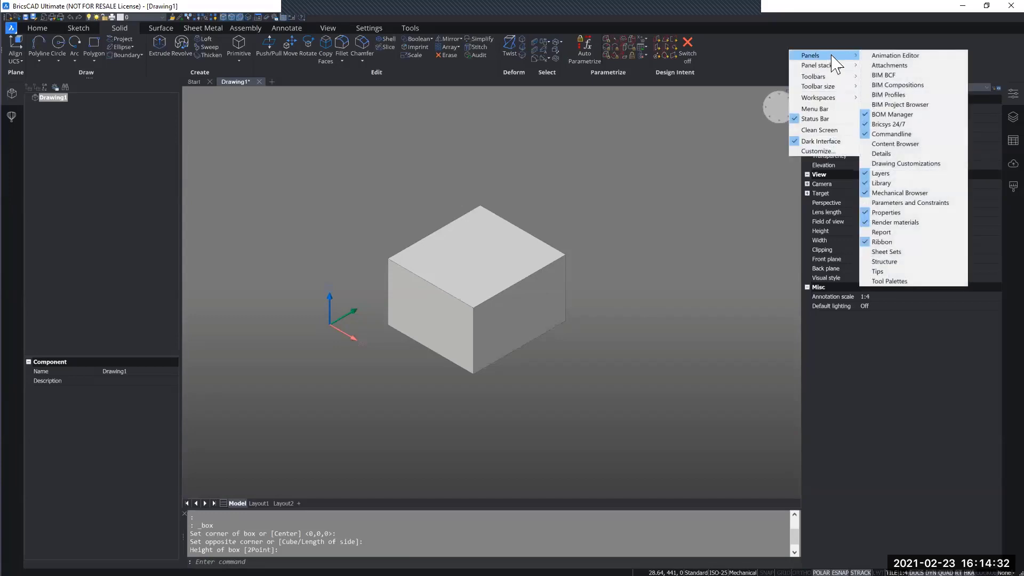
pyautogui.moveTo(897, 85)
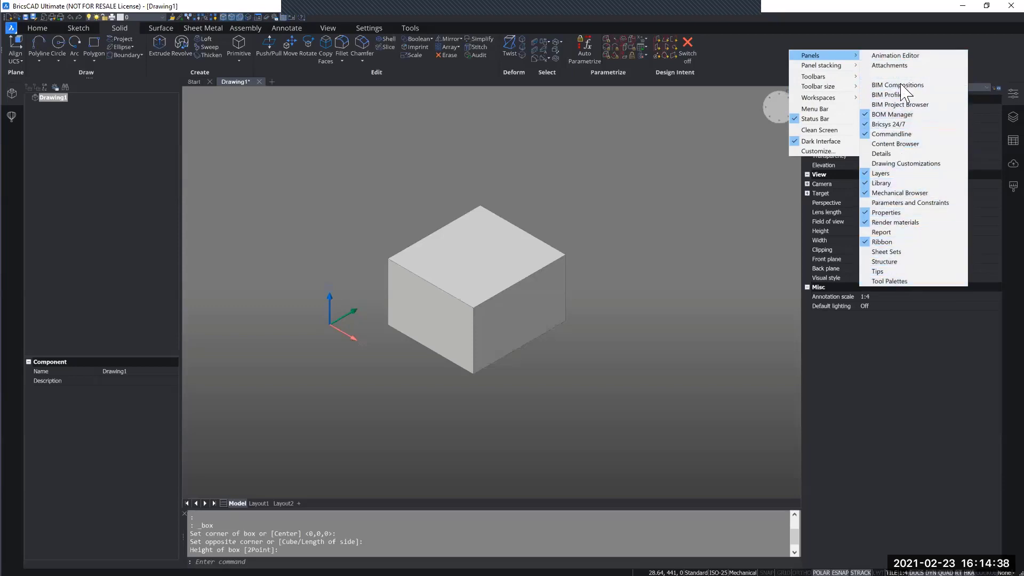
pyautogui.moveTo(901, 153)
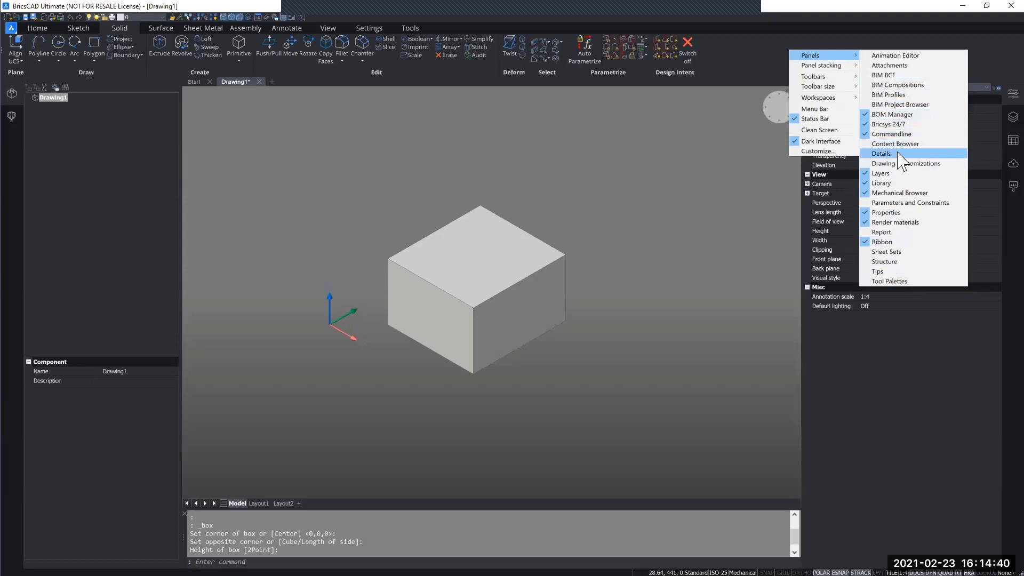
pyautogui.moveTo(756, 58)
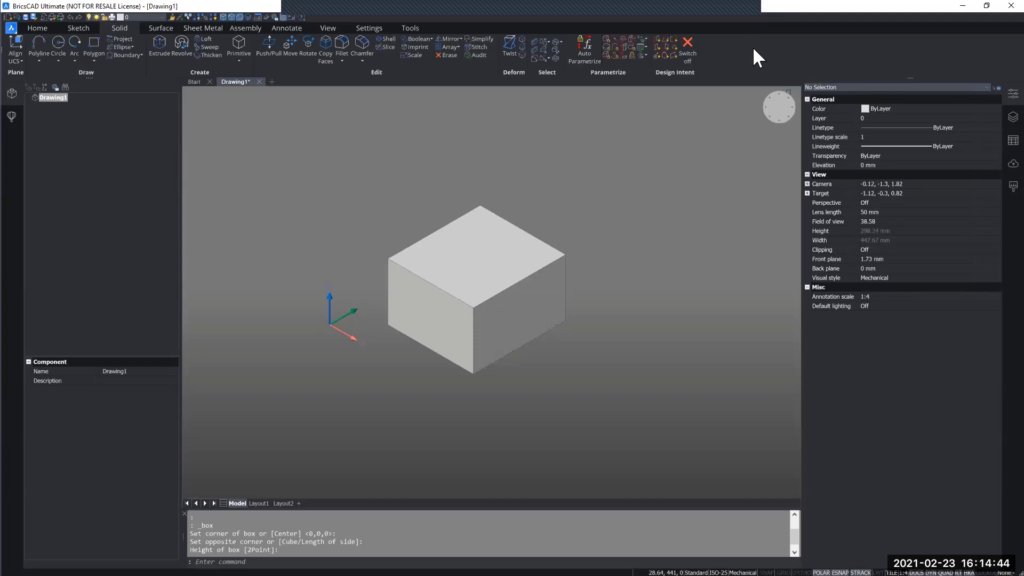
pyautogui.moveTo(606, 336)
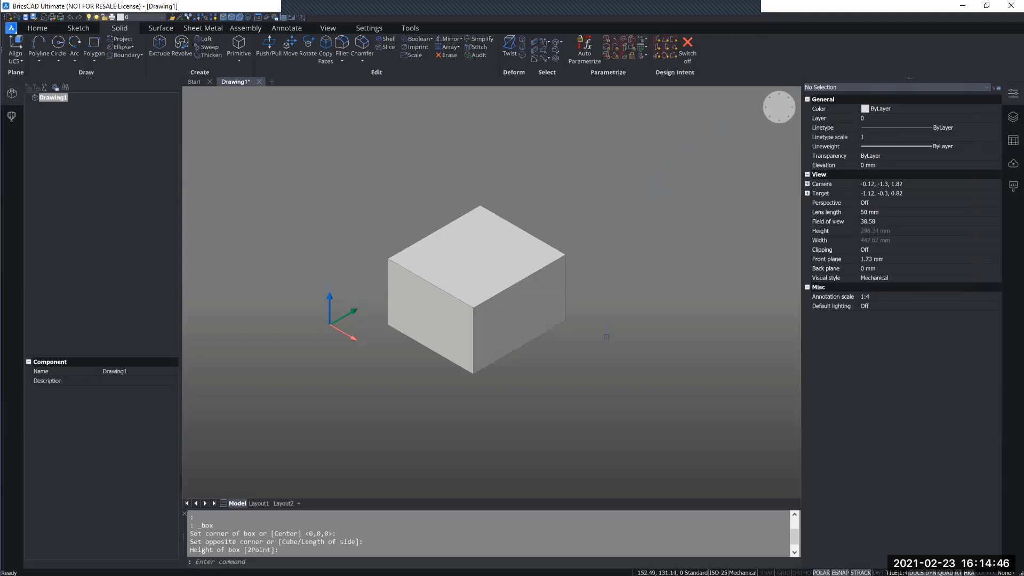
pyautogui.moveTo(602, 305)
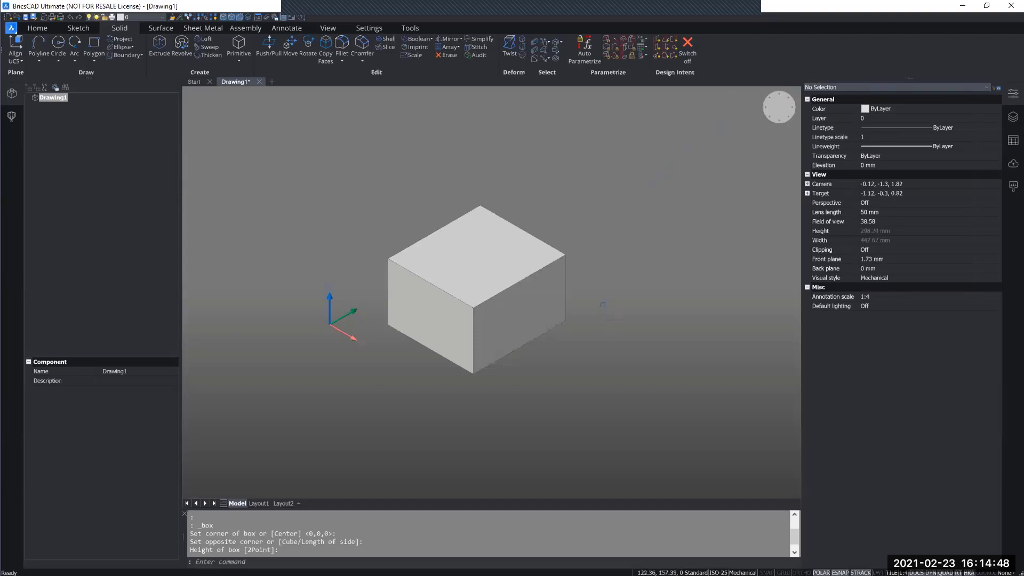
# Step: Orbit the view to look at the box solid from another angle
pyautogui.moveTo(600, 305); pyautogui.dragTo(570, 335)
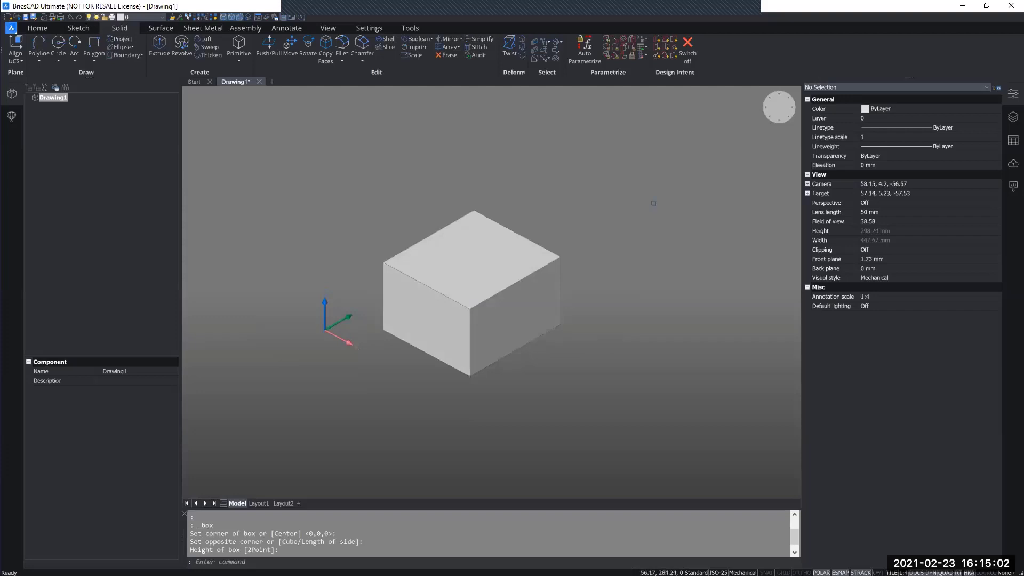
pyautogui.moveTo(735, 123)
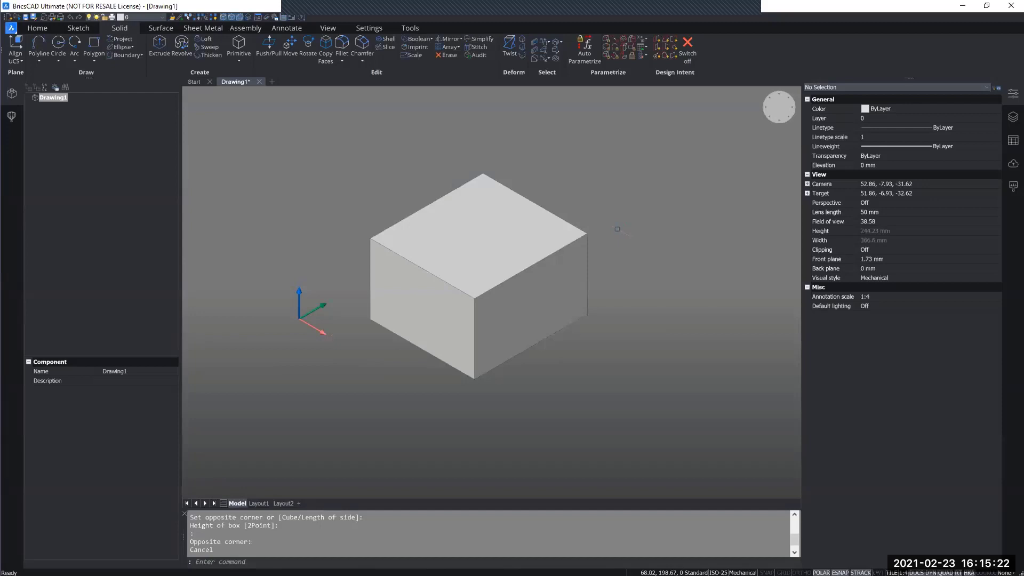
pyautogui.moveTo(621, 342)
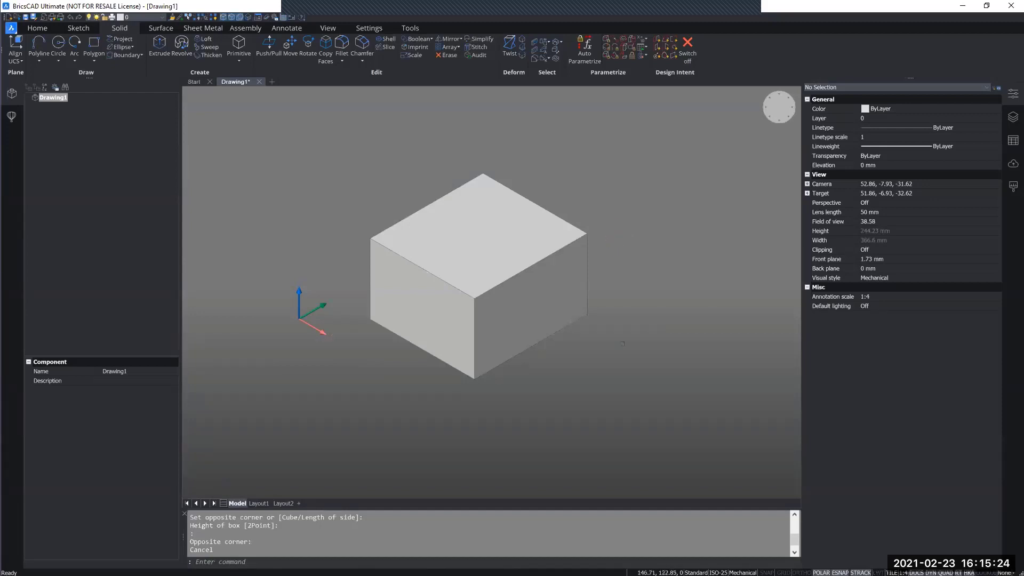
pyautogui.moveTo(658, 337)
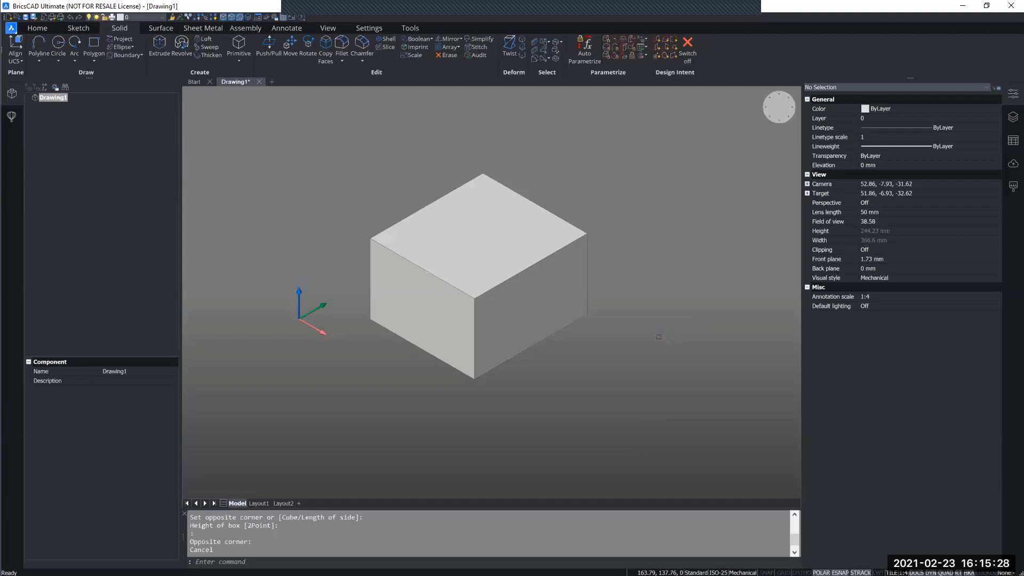
pyautogui.moveTo(656, 326)
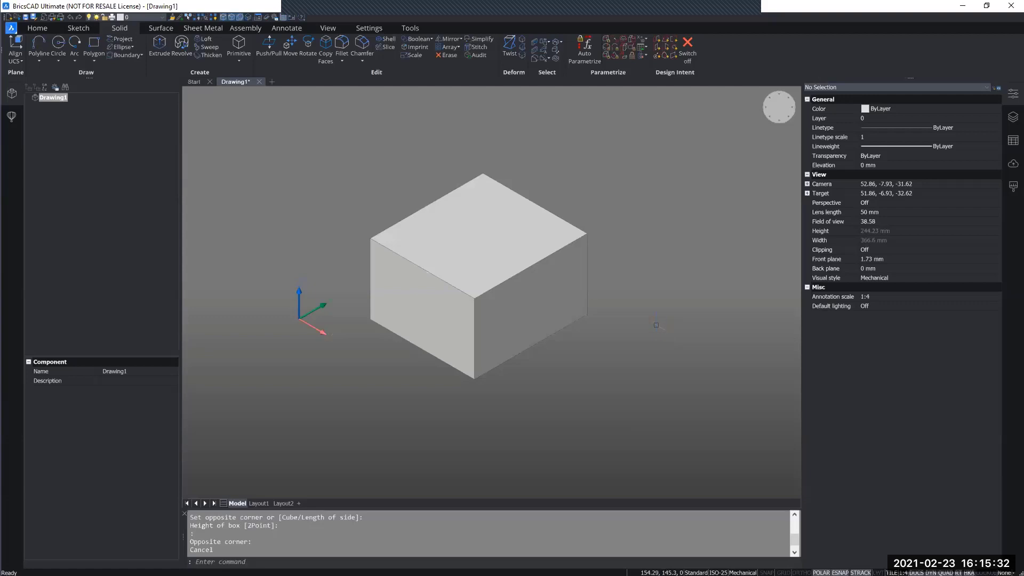
pyautogui.moveTo(849, 353)
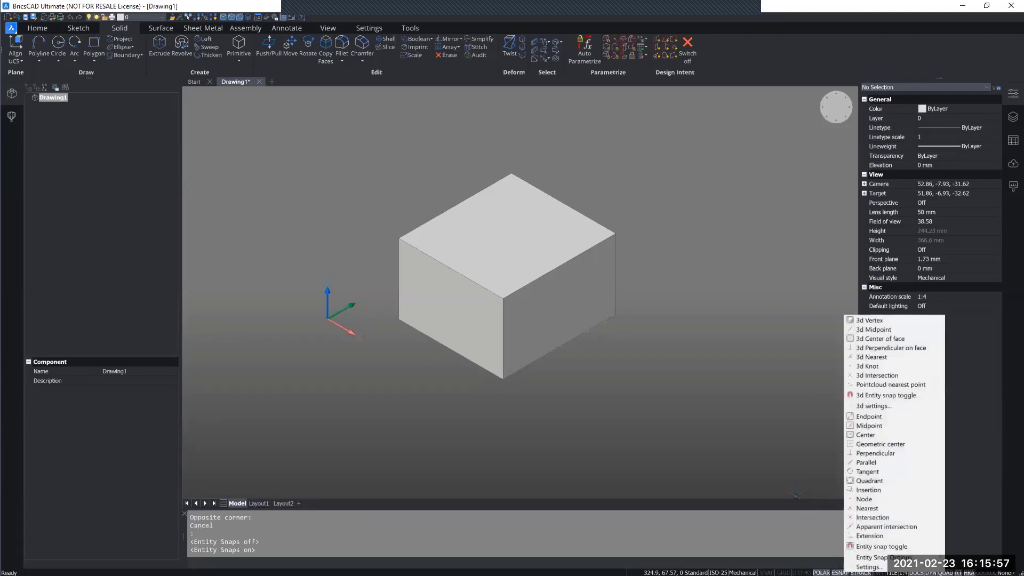
pyautogui.moveTo(901, 452)
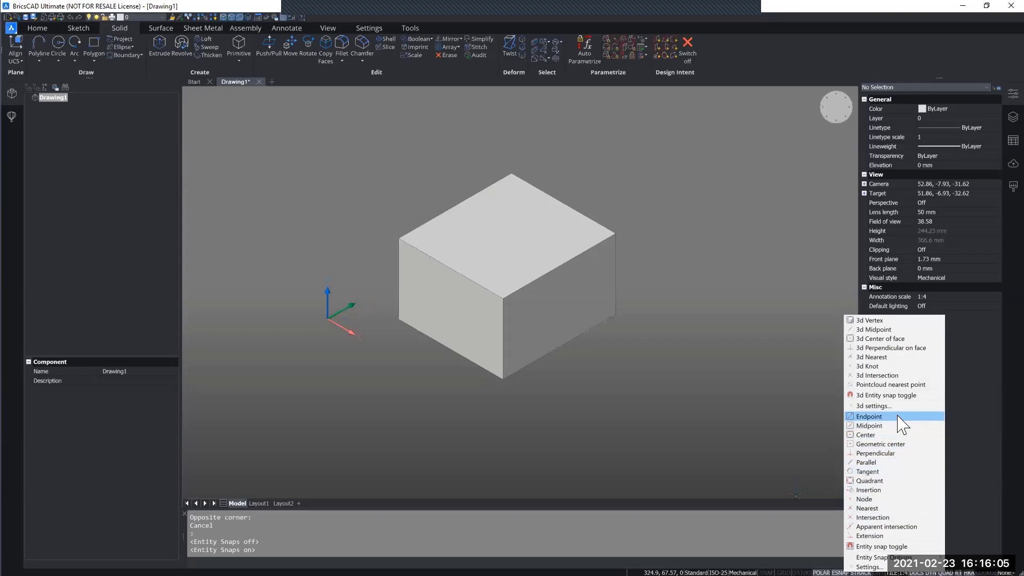
pyautogui.moveTo(885, 424)
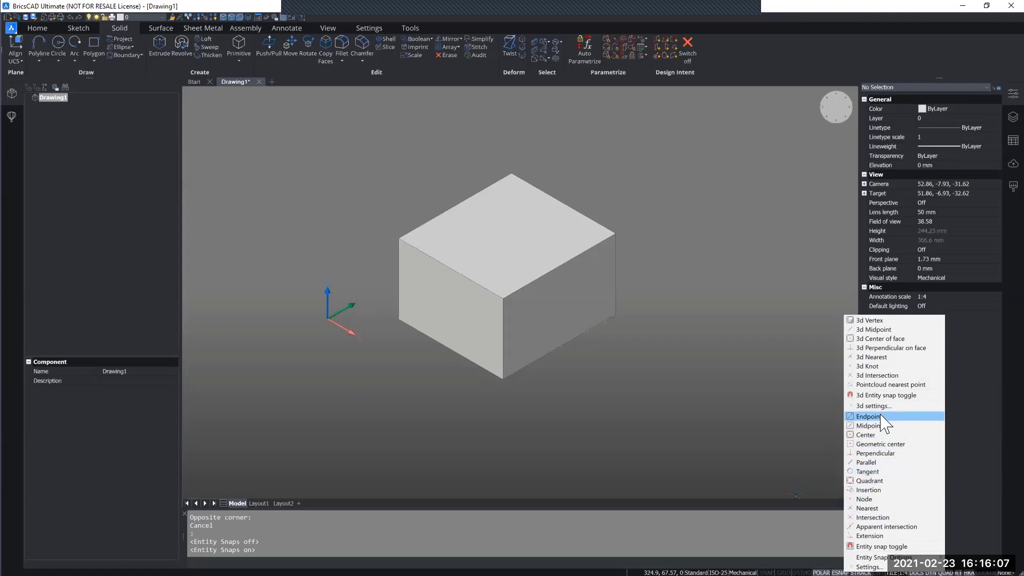
pyautogui.moveTo(864, 435)
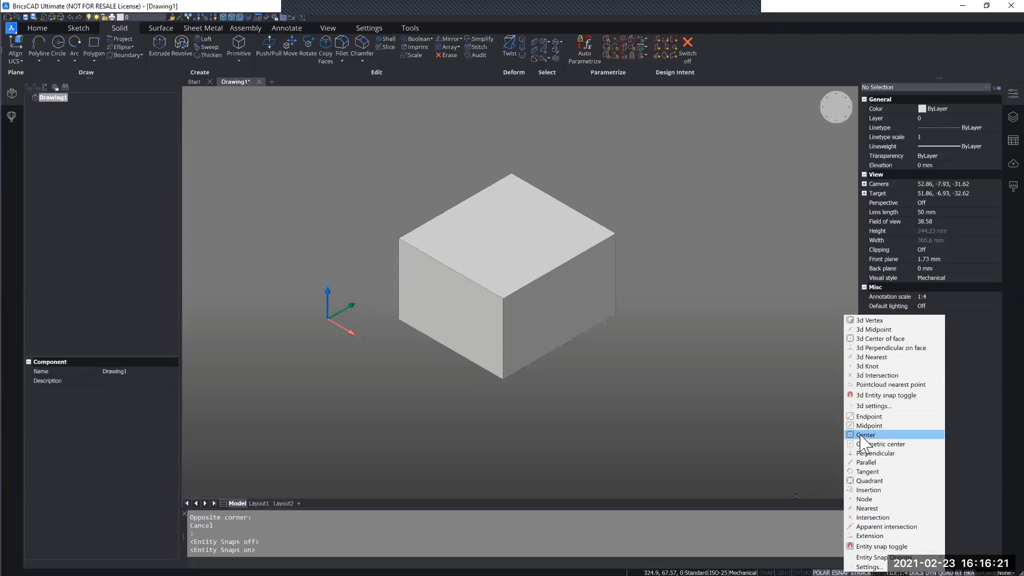
# Step: Switch the Center entity snap off and back on in the ESNAP list
pyautogui.click(866, 434)
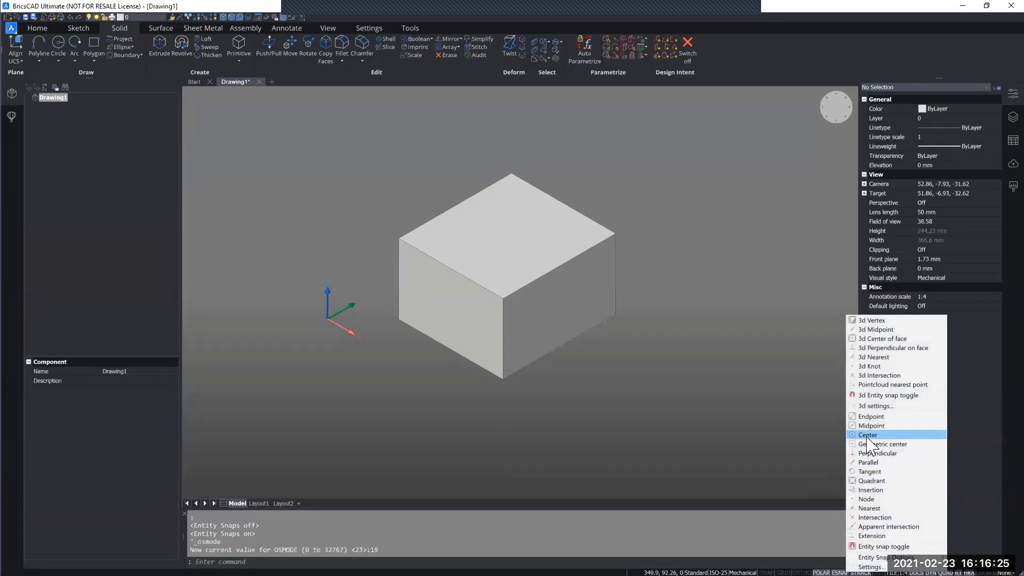
pyautogui.click(867, 434)
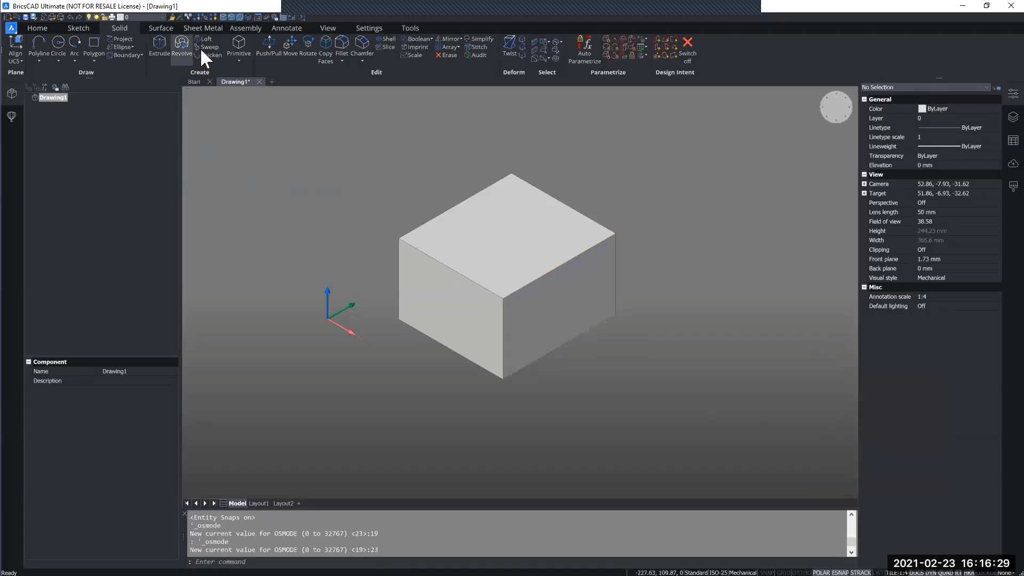
pyautogui.click(58, 45)
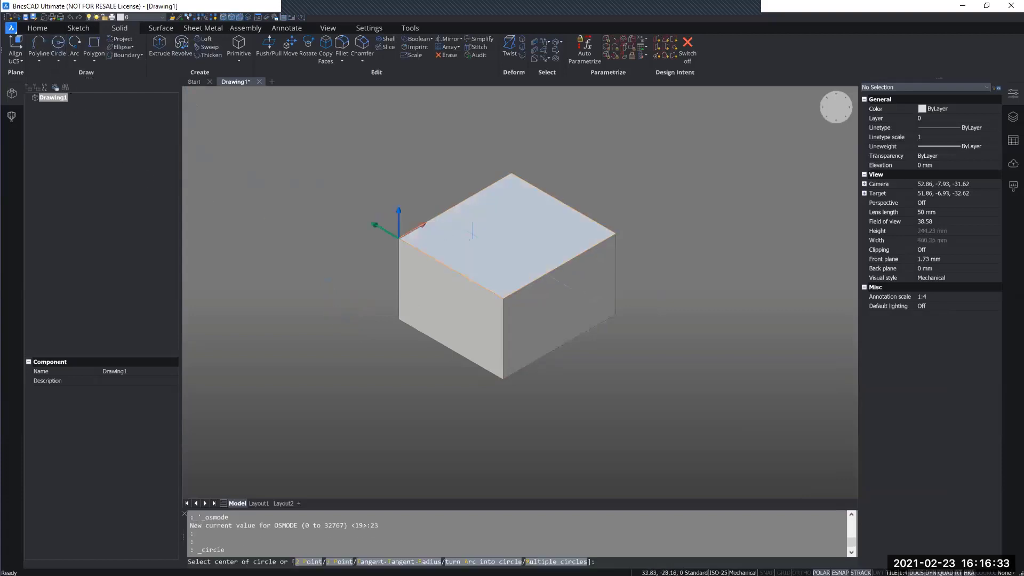
pyautogui.click(498, 233)
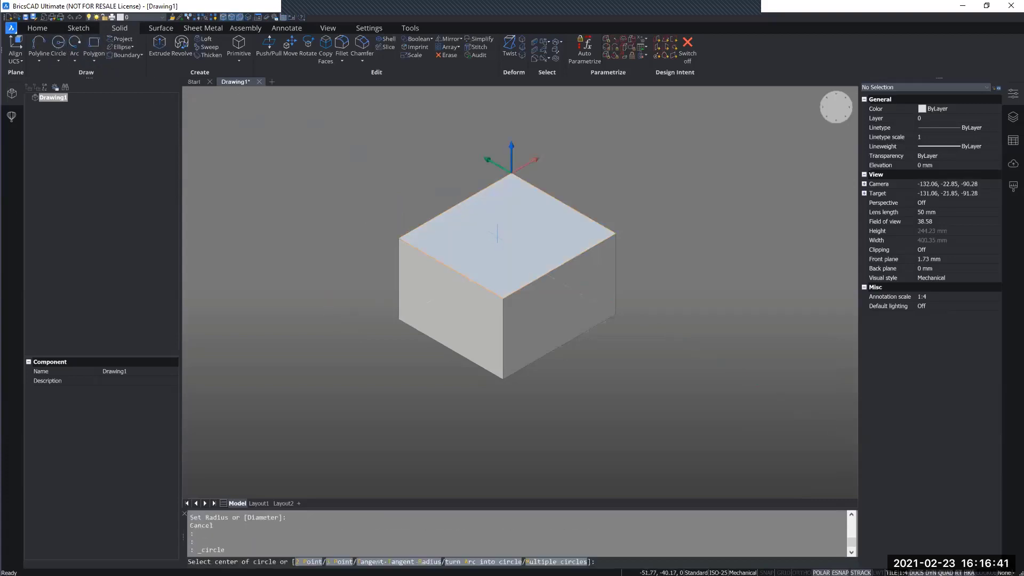
pyautogui.rightClick(498, 240)
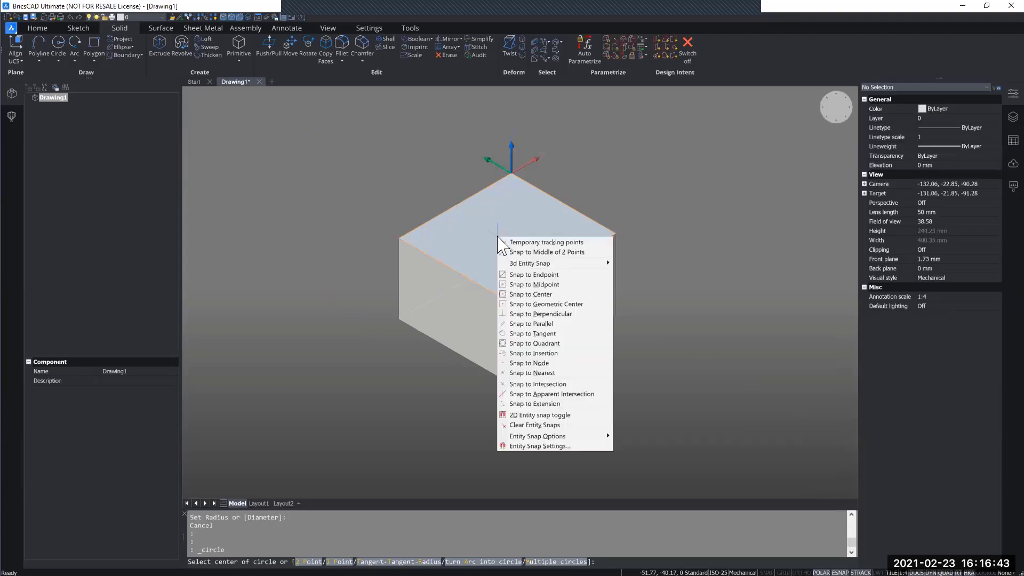
pyautogui.moveTo(531, 323)
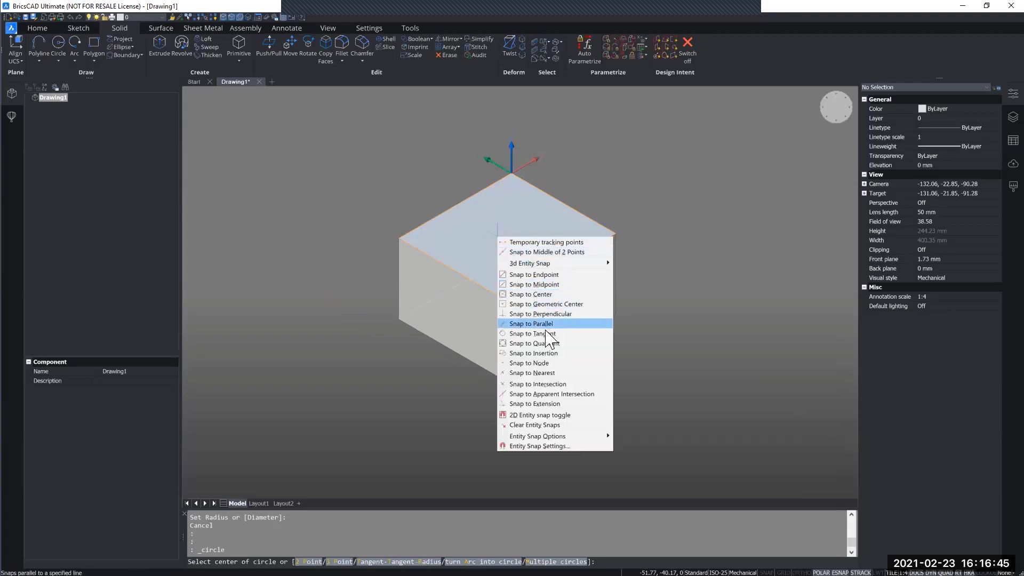
pyautogui.moveTo(530, 295)
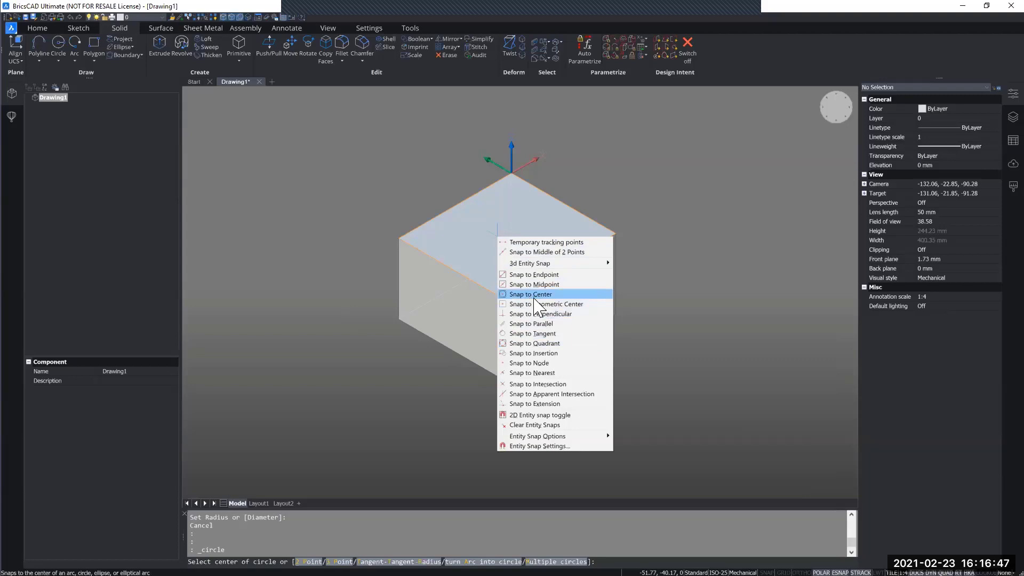
pyautogui.moveTo(551, 323)
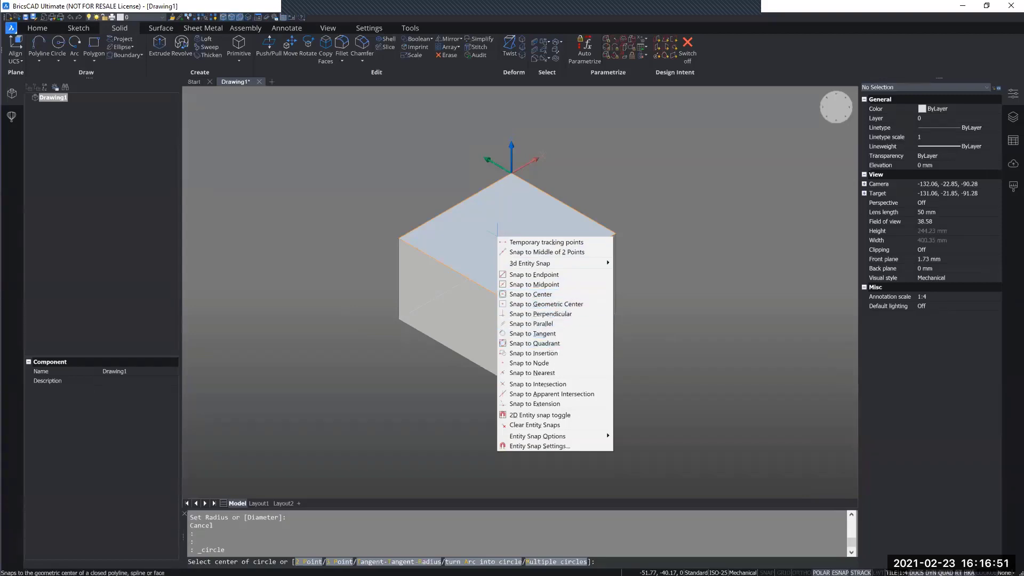
pyautogui.click(545, 304)
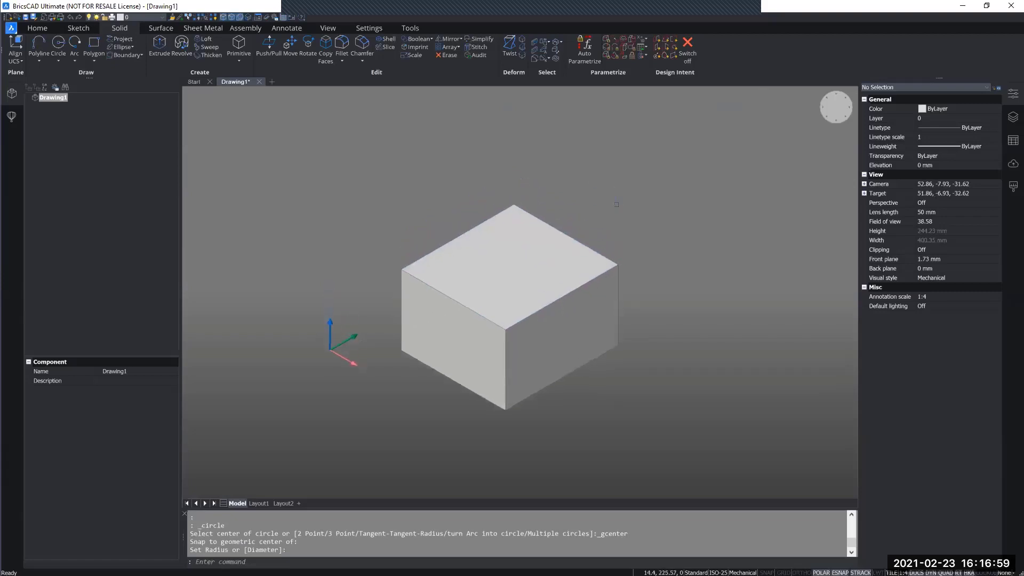
pyautogui.moveTo(228, 25)
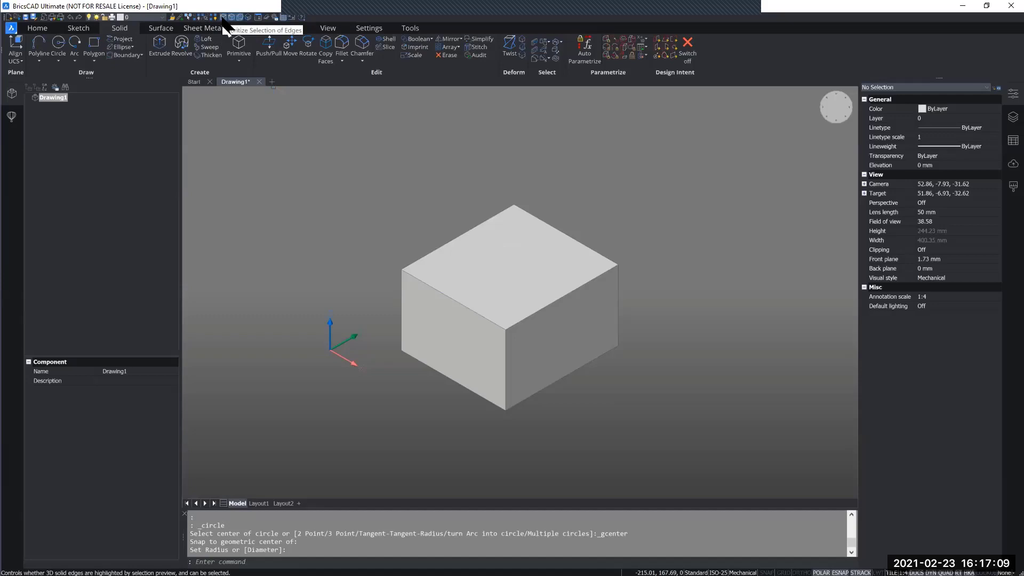
pyautogui.moveTo(235, 17)
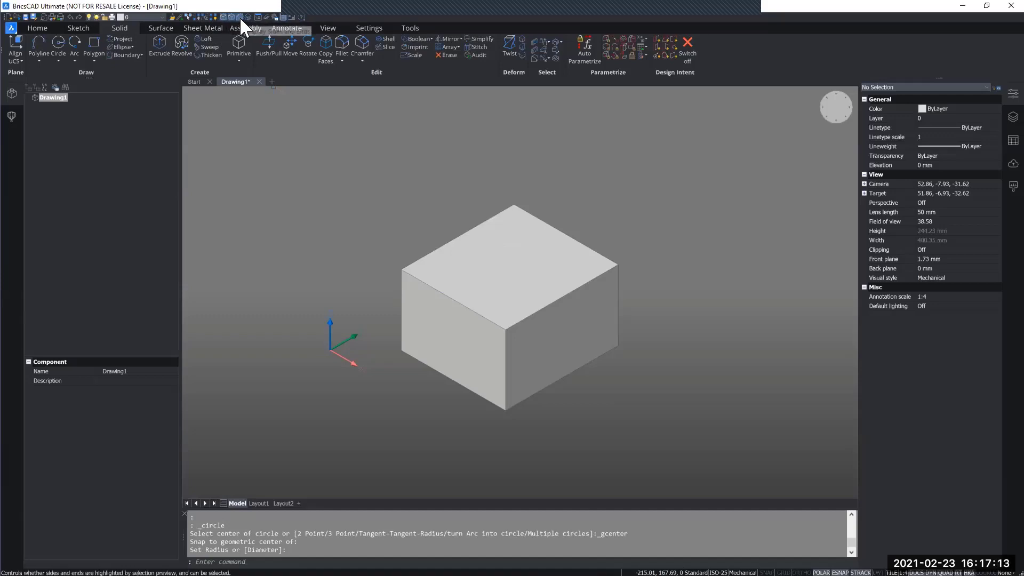
pyautogui.moveTo(245, 31)
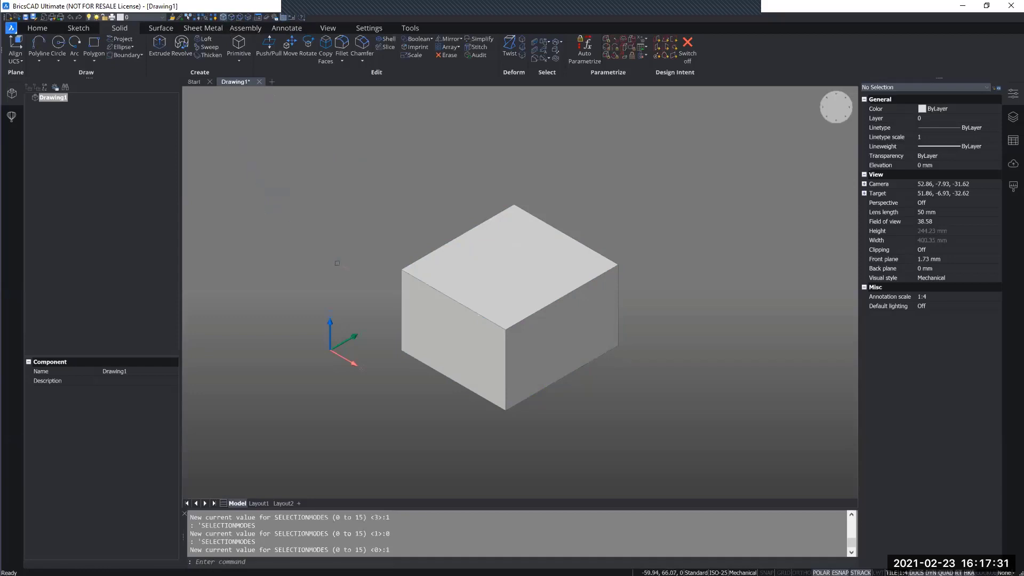
pyautogui.moveTo(420, 283)
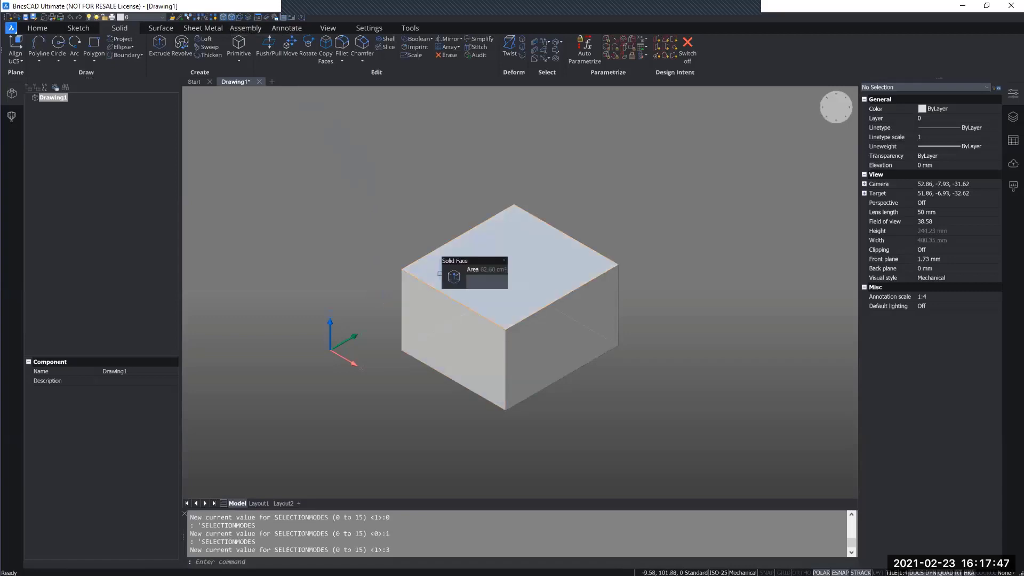
pyautogui.moveTo(510, 268)
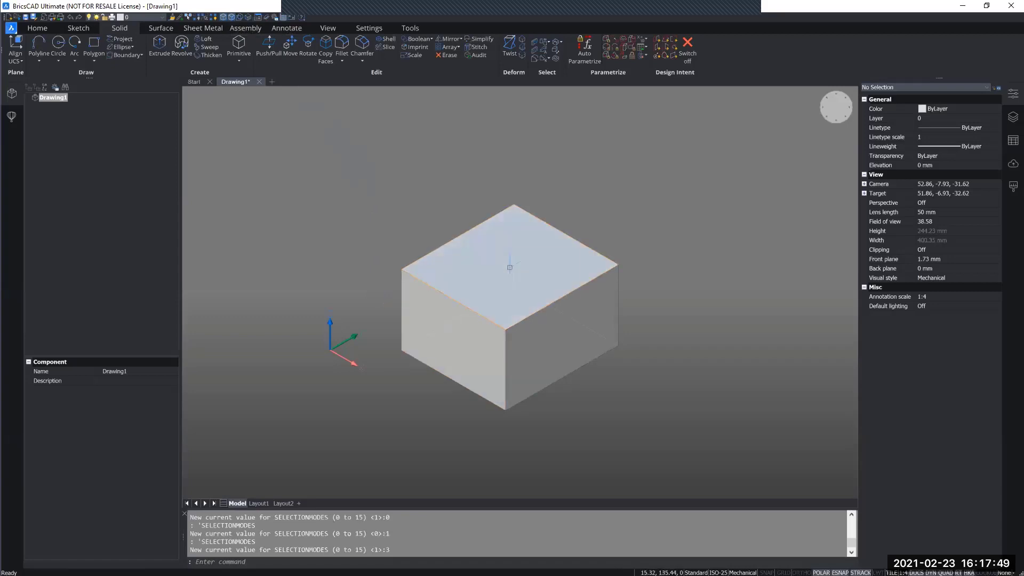
pyautogui.moveTo(494, 265)
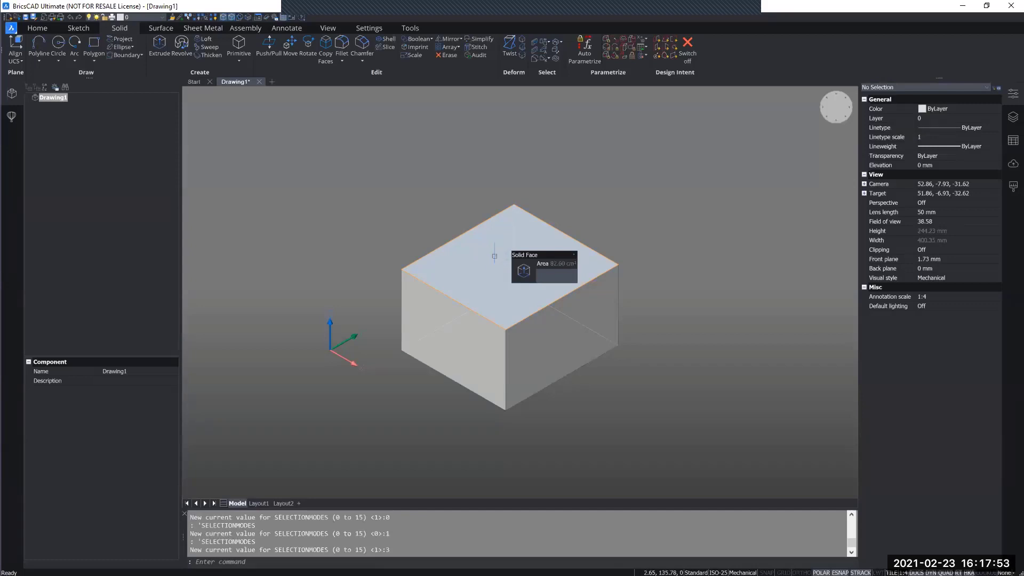
pyautogui.moveTo(474, 287)
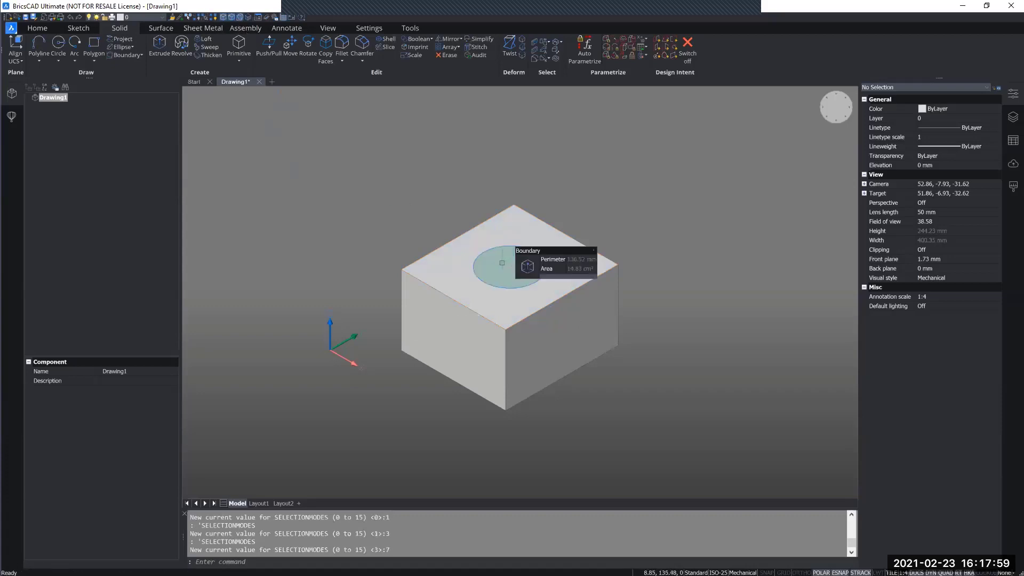
pyautogui.moveTo(504, 270)
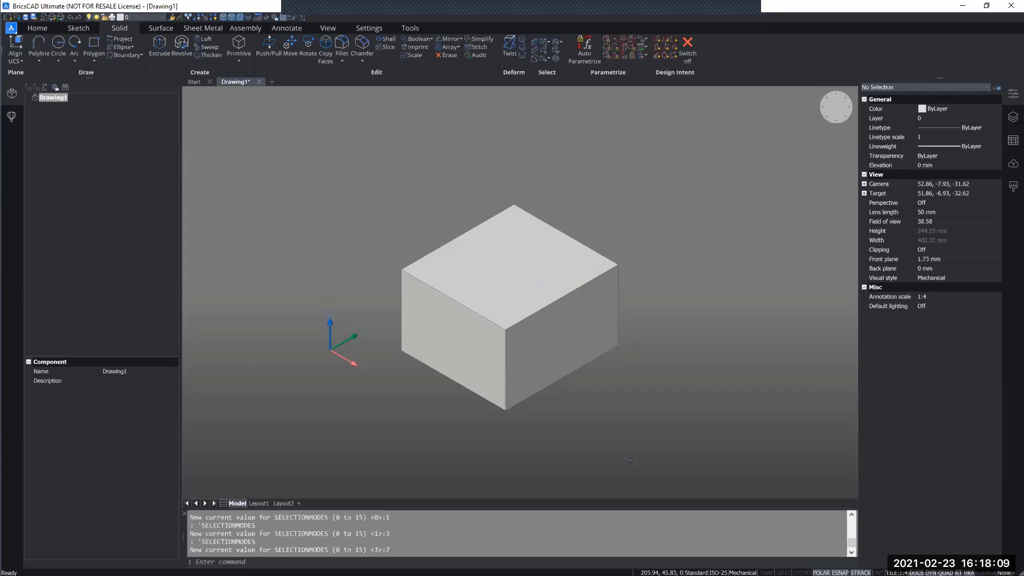
pyautogui.moveTo(679, 200)
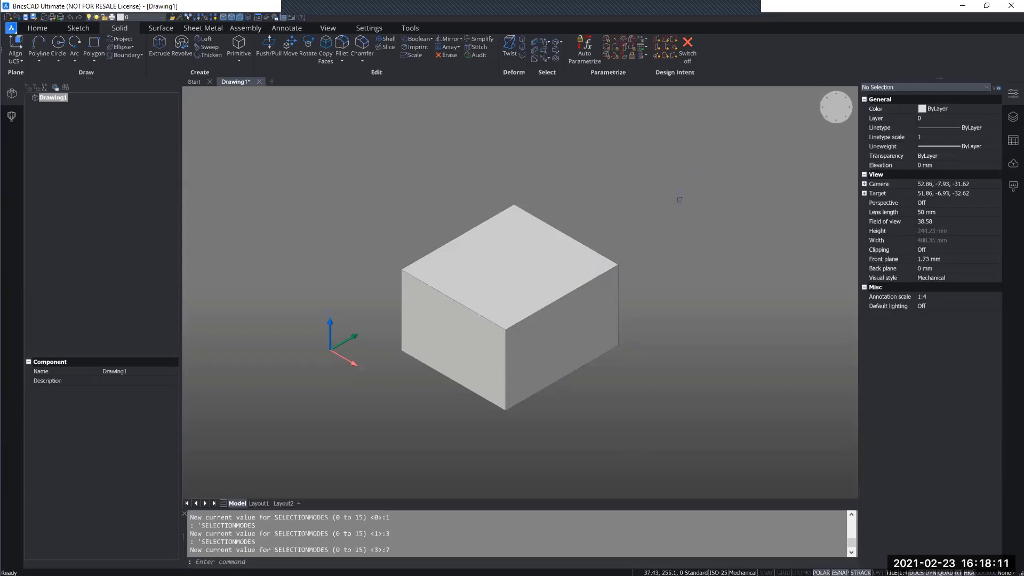
pyautogui.moveTo(506, 118)
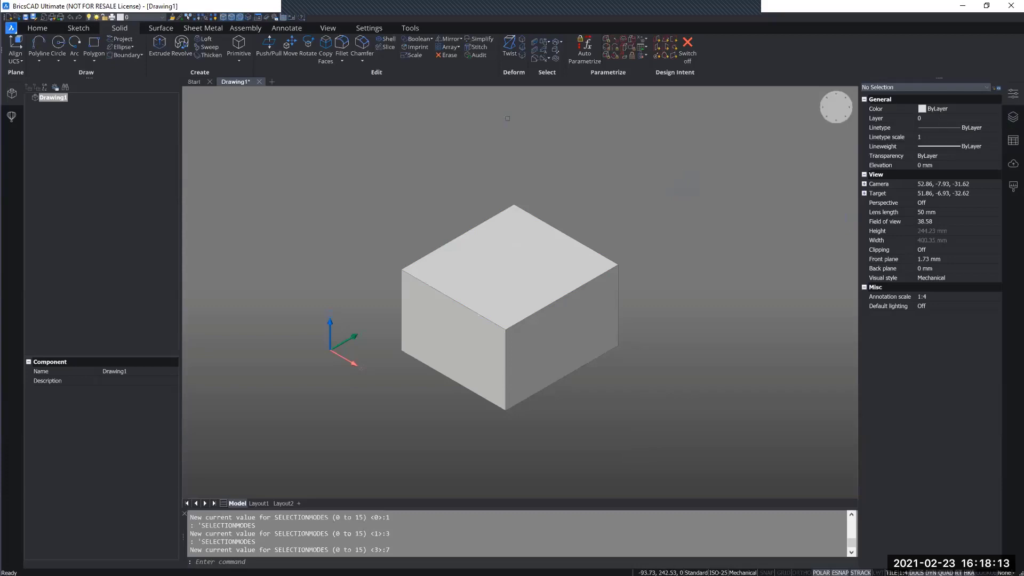
pyautogui.moveTo(260, 87)
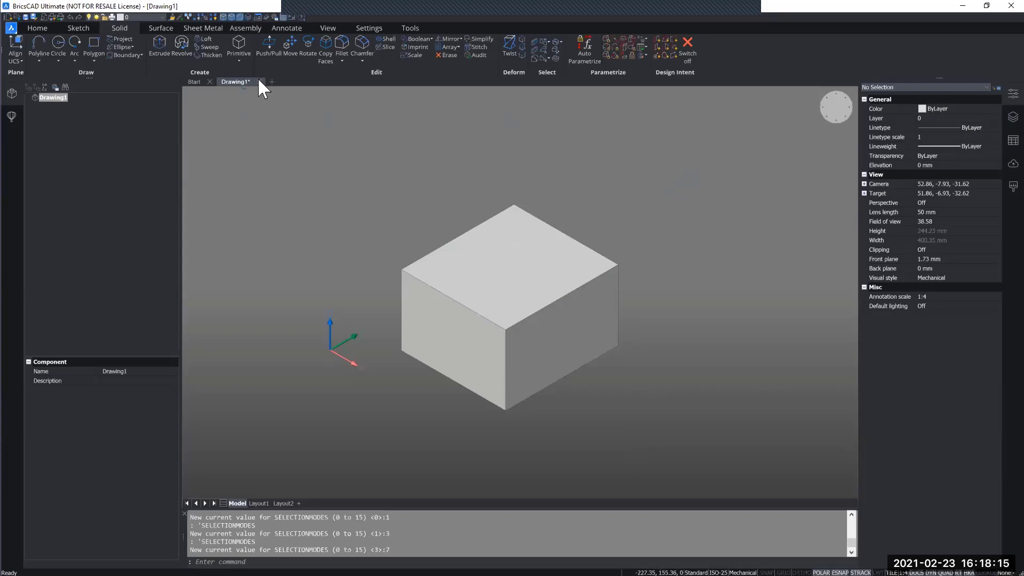